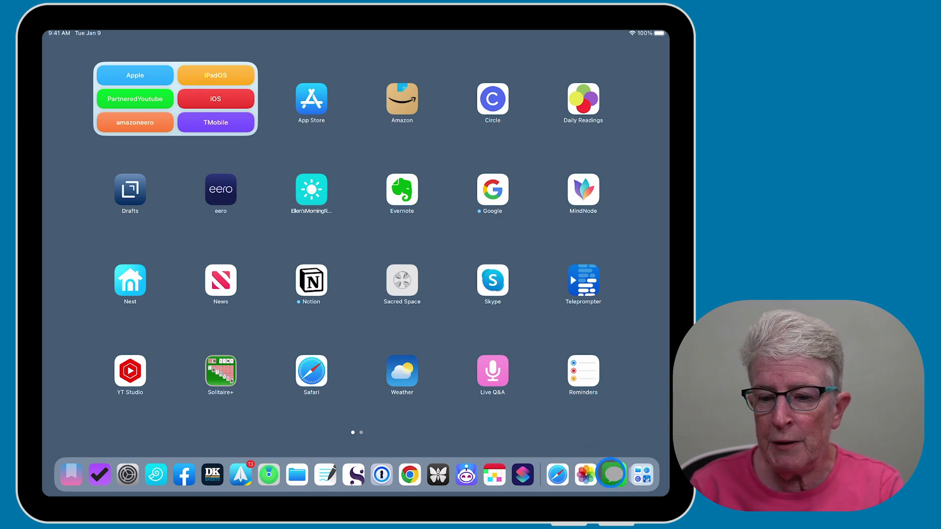
Step: Show Messages' recently deleted conversations (44395, 457, 456, 30 days left each), then finish with Done
{"action": "left_click", "coordinate": [610, 474]}
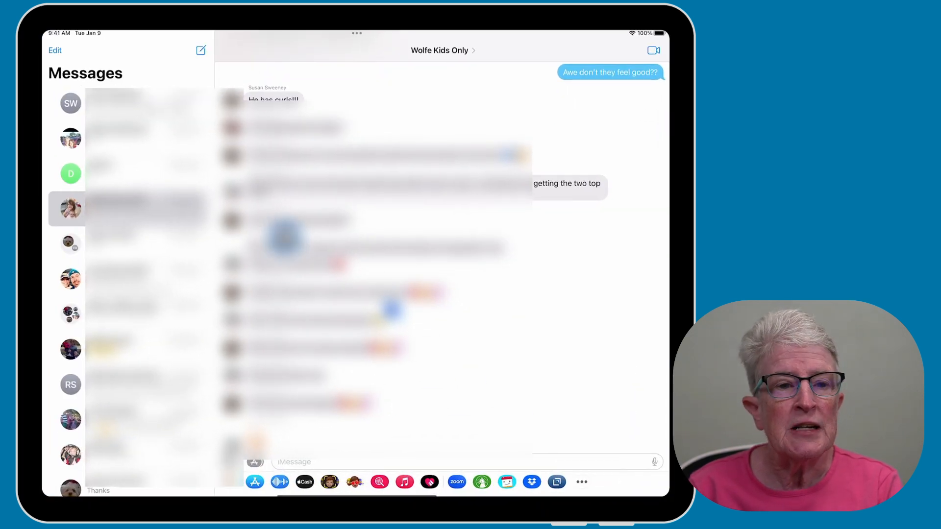
{"action": "left_click", "coordinate": [55, 50]}
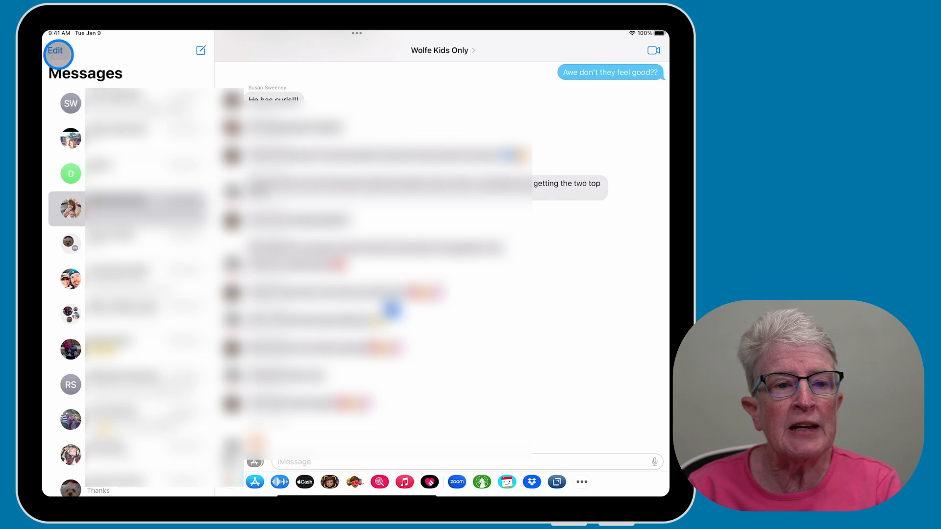
{"action": "left_click", "coordinate": [54, 50]}
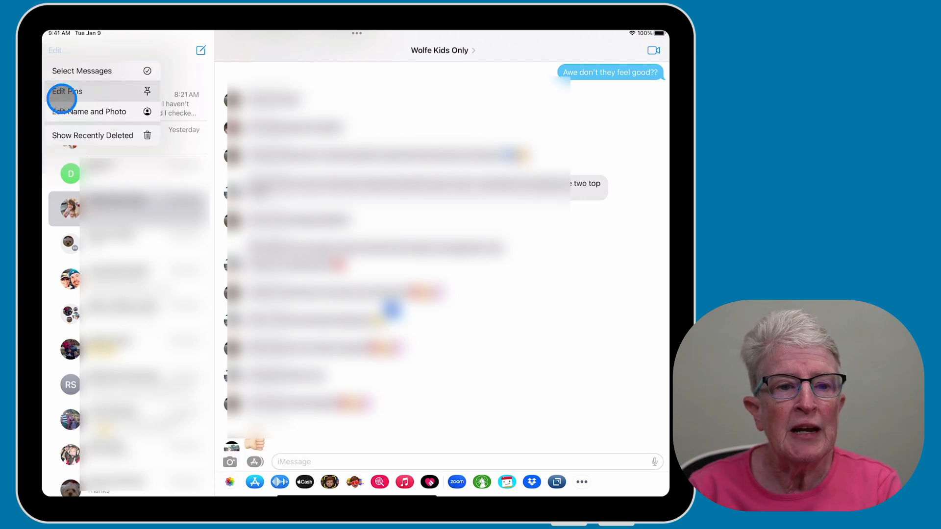
{"action": "mouse_move", "coordinate": [93, 135]}
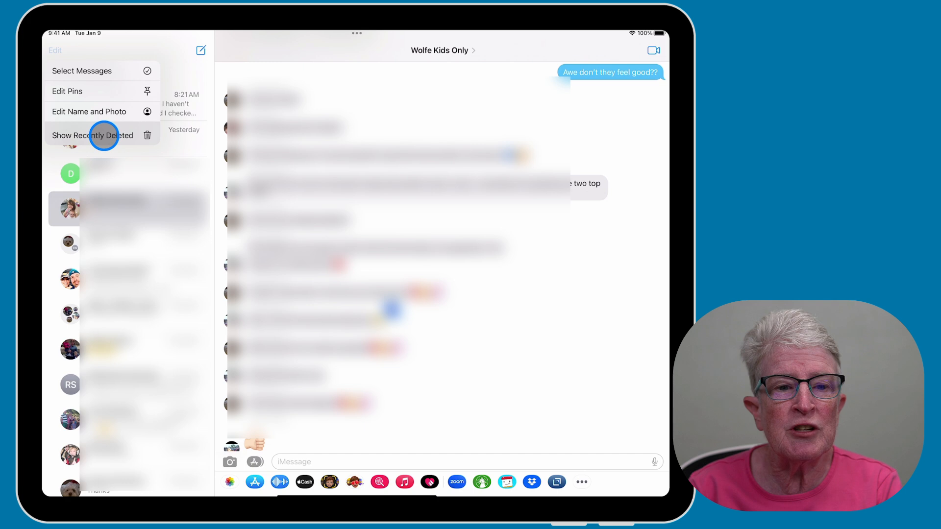
{"action": "left_click", "coordinate": [92, 135]}
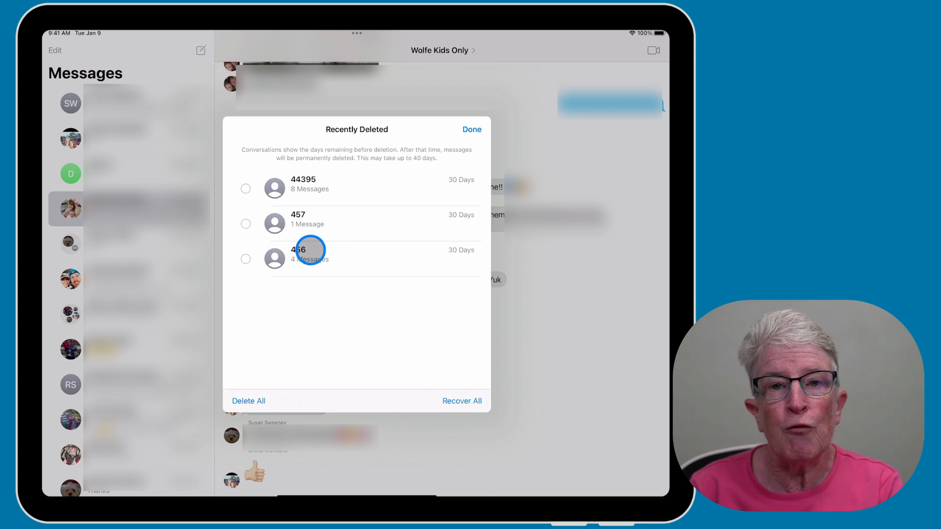
{"action": "mouse_move", "coordinate": [398, 167]}
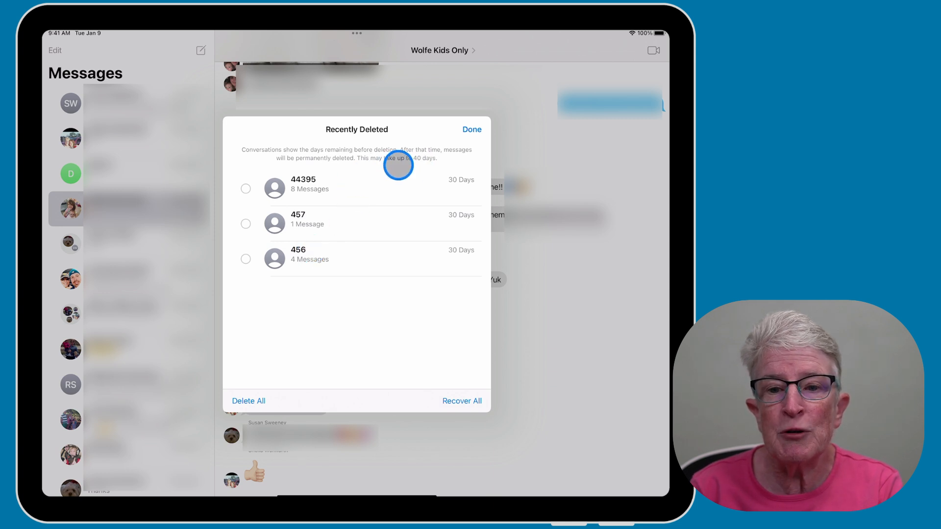
{"action": "mouse_move", "coordinate": [374, 189]}
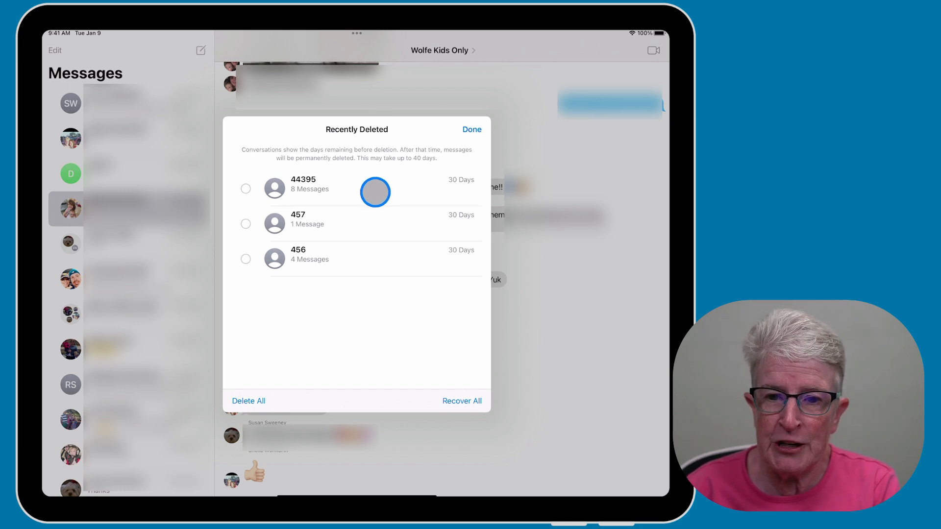
{"action": "mouse_move", "coordinate": [328, 192]}
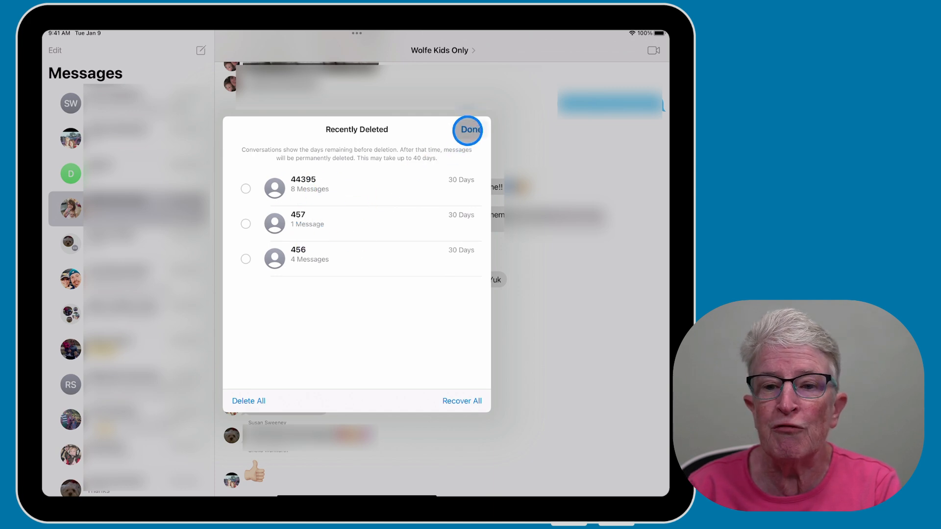
{"action": "left_click", "coordinate": [468, 130]}
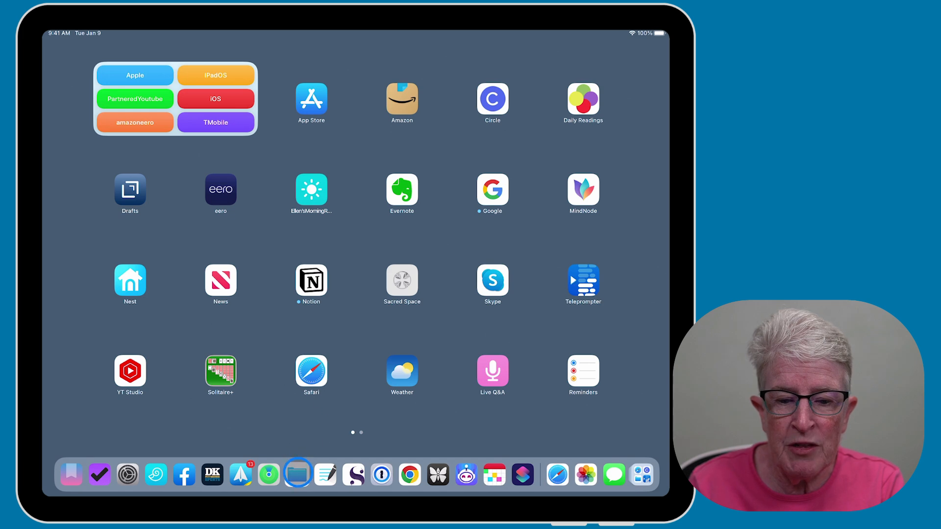
Step: Show the Recently Deleted location in Files with its four deleted iCloud Drive documents, toggling the sidebar
{"action": "left_click", "coordinate": [297, 475]}
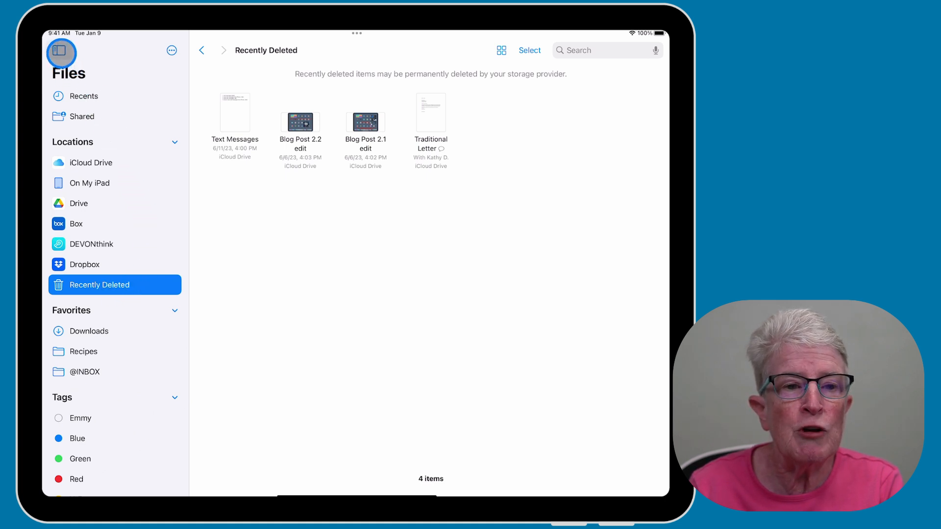
{"action": "left_click", "coordinate": [61, 54]}
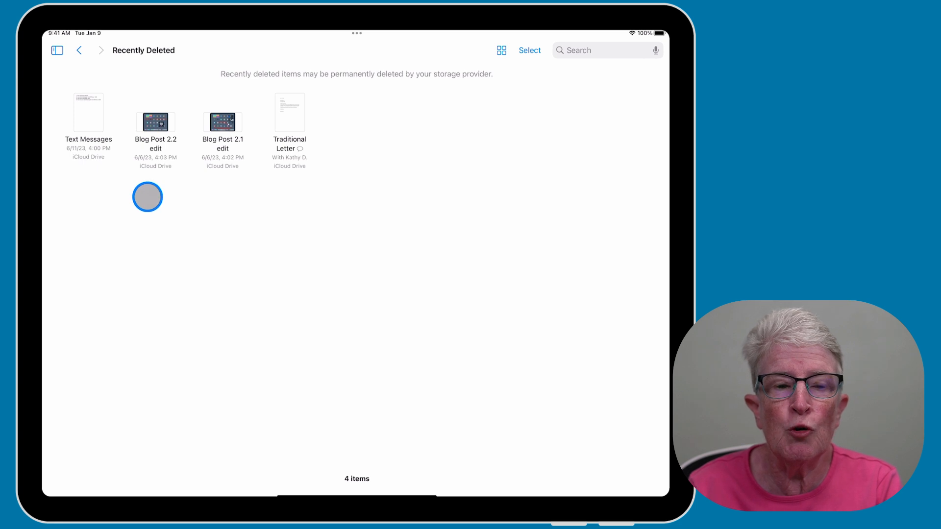
{"action": "mouse_move", "coordinate": [148, 191]}
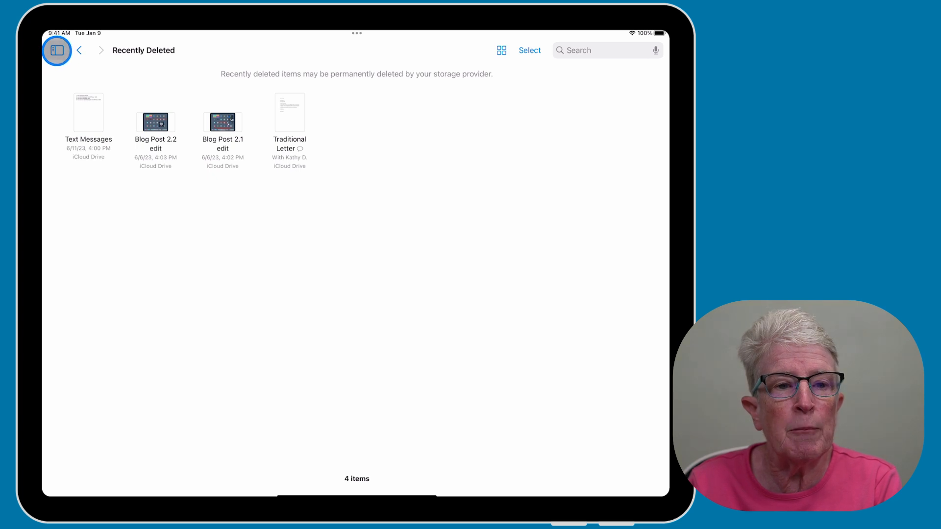
{"action": "left_click", "coordinate": [57, 50]}
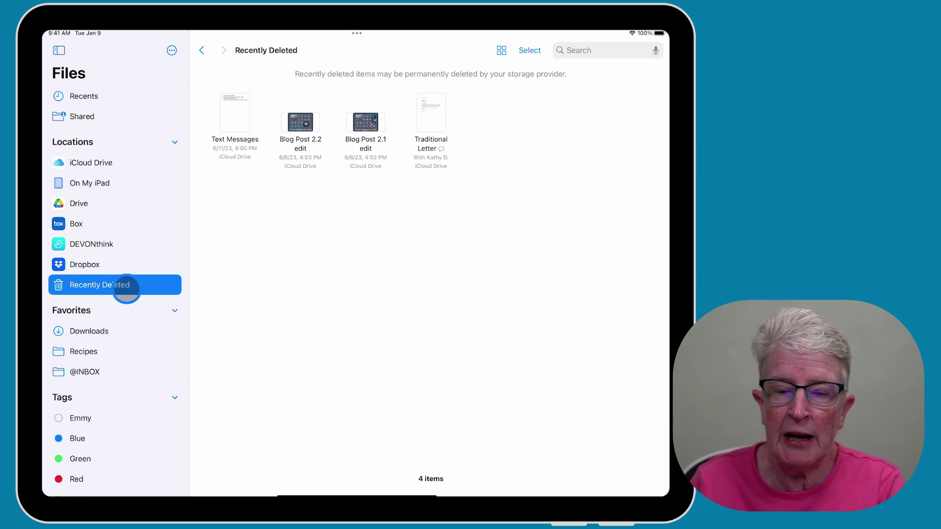
Step: Show the Recently Deleted album in Photos (40 photos, 11 videos), toggling the albums sidebar
{"action": "key", "text": "home"}
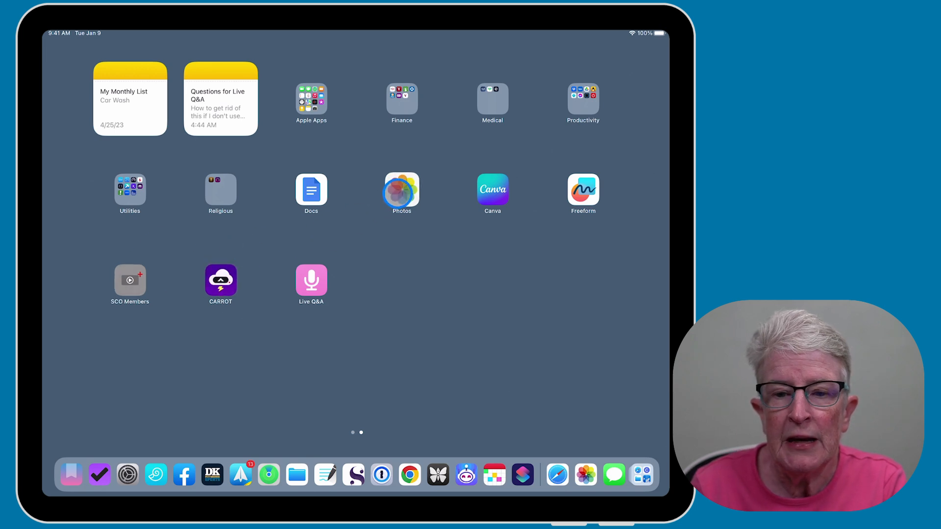
{"action": "left_click", "coordinate": [402, 194]}
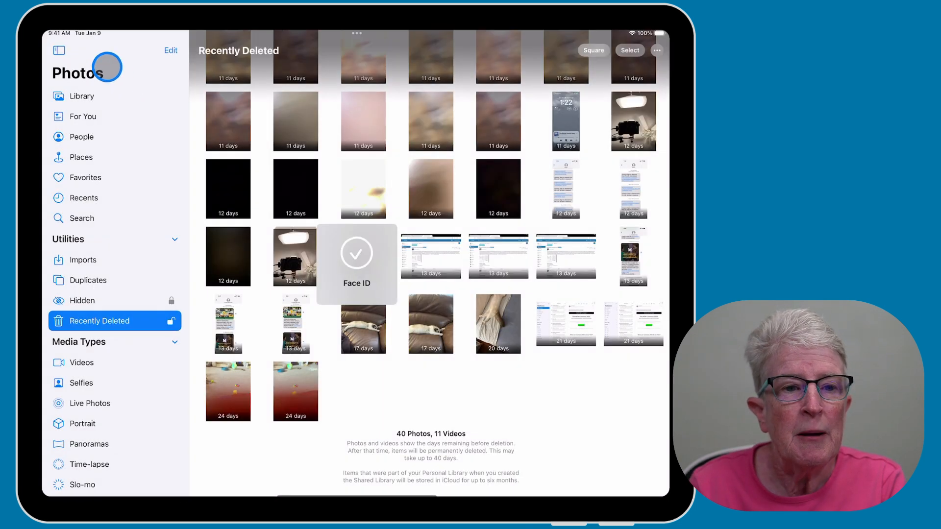
{"action": "left_click", "coordinate": [58, 50]}
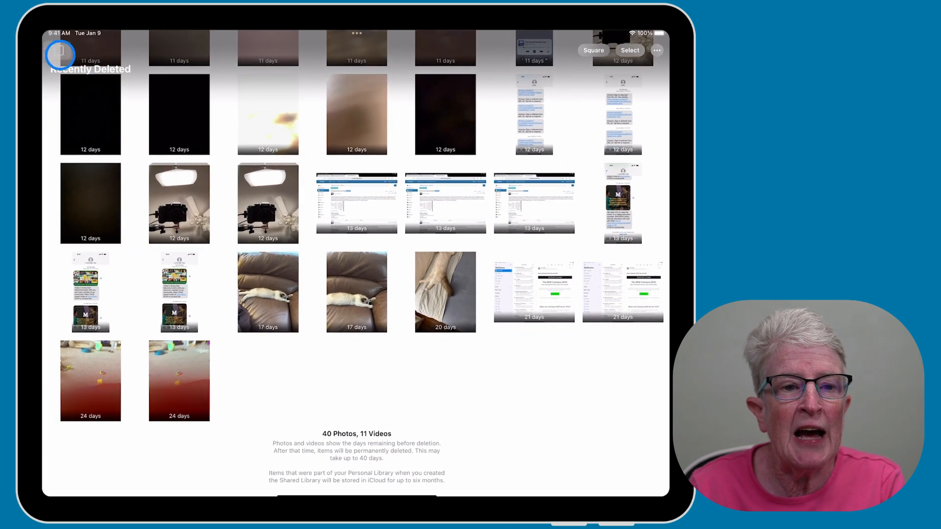
{"action": "left_click", "coordinate": [59, 50]}
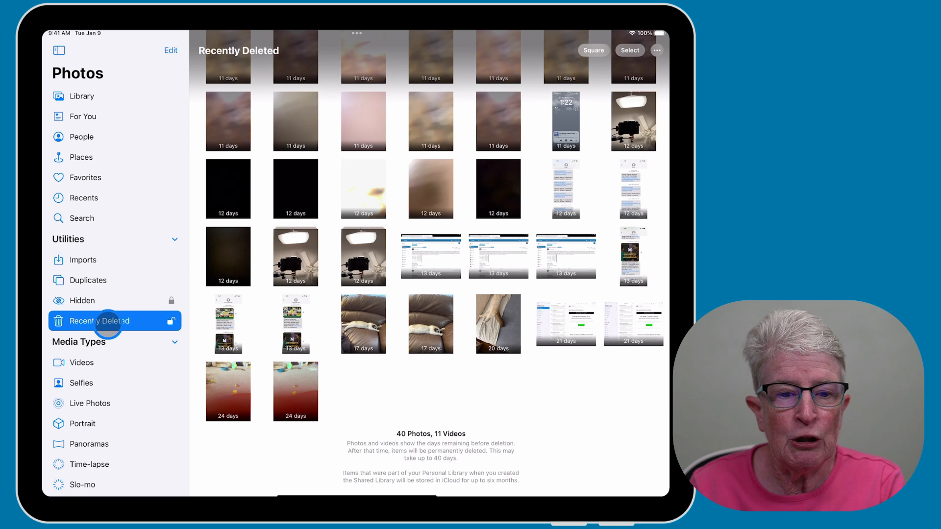
{"action": "mouse_move", "coordinate": [255, 235]}
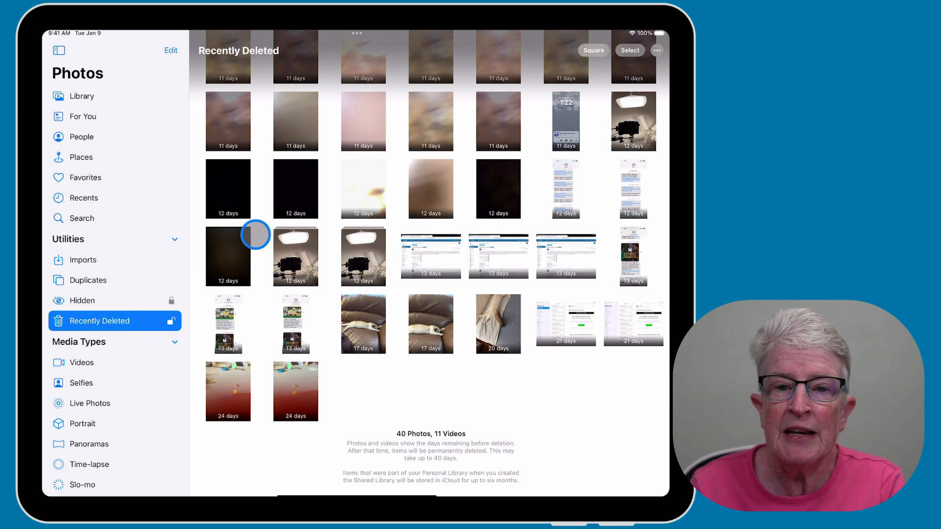
{"action": "mouse_move", "coordinate": [324, 278]}
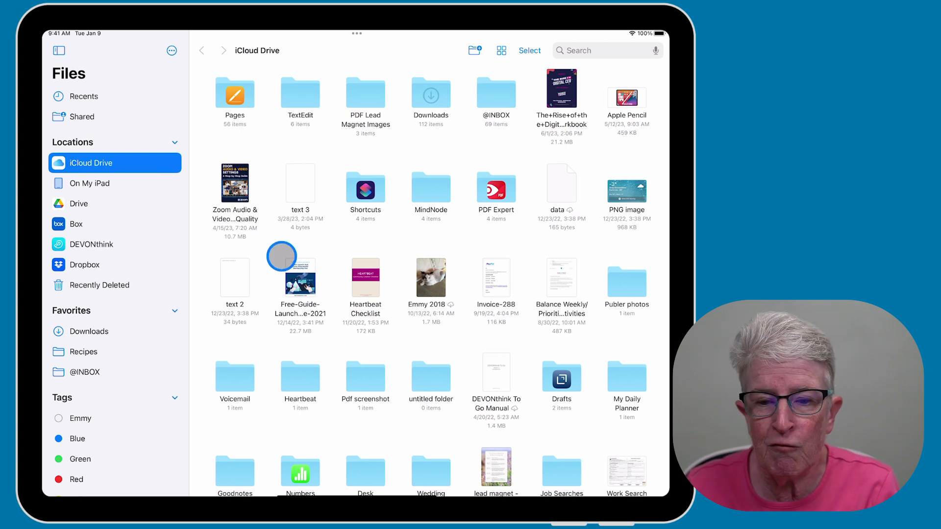
{"action": "mouse_move", "coordinate": [365, 380]}
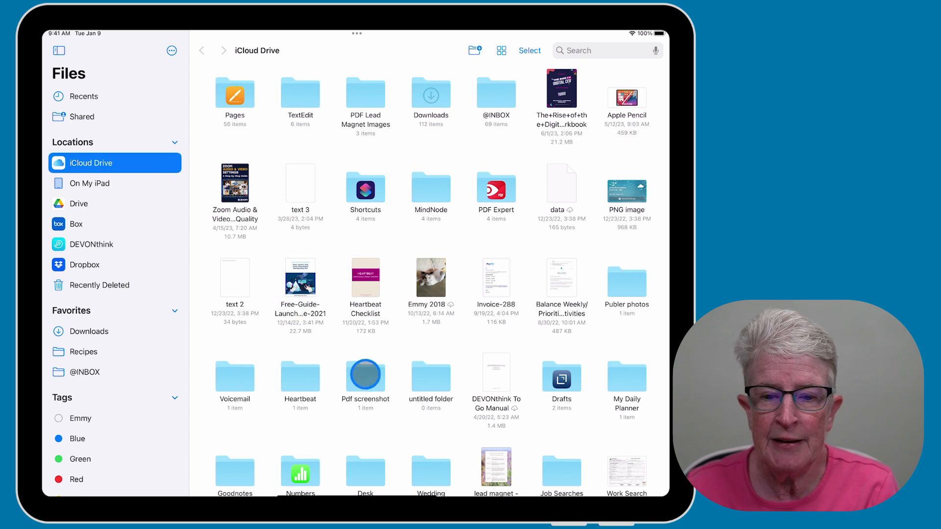
Step: Bring up the share sheet for the Pdf screenshot folder in iCloud Drive, set to Send Copy, then dismiss it
{"action": "right_click", "coordinate": [364, 377]}
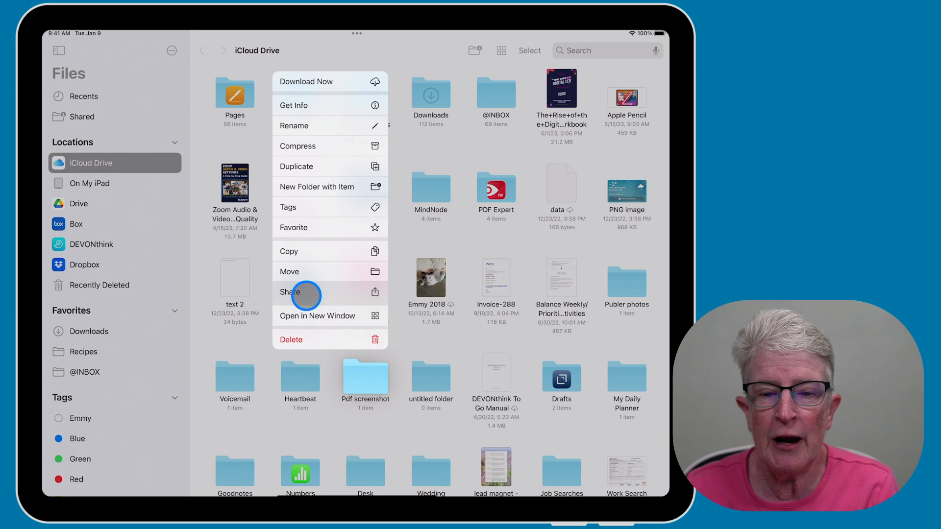
{"action": "left_click", "coordinate": [290, 292]}
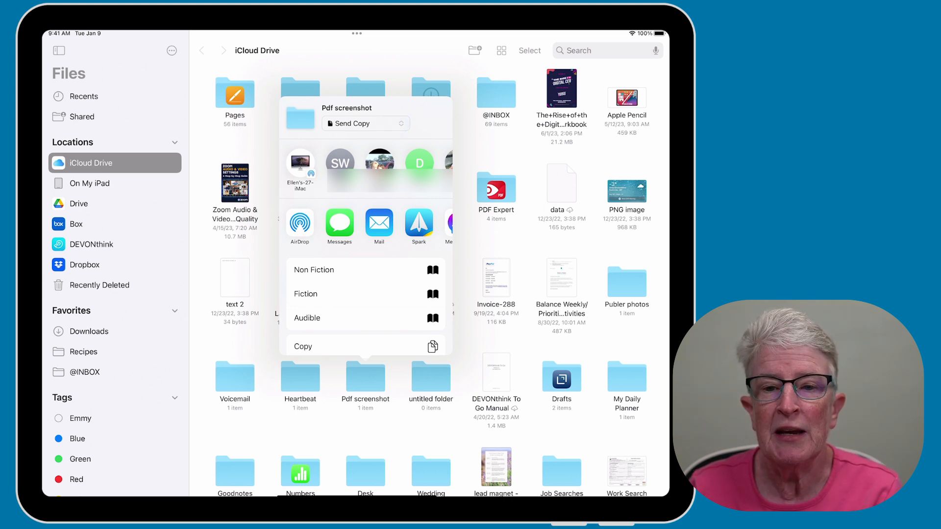
{"action": "left_click", "coordinate": [365, 124]}
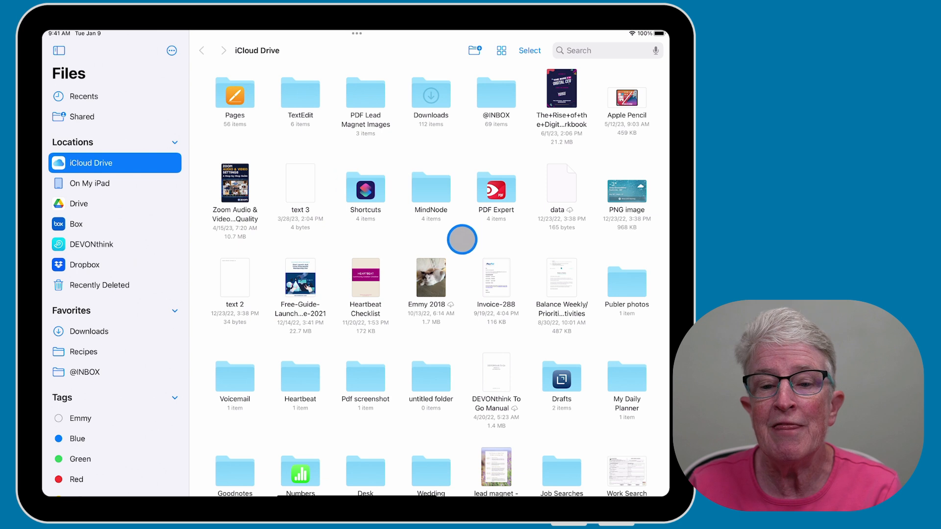
{"action": "mouse_move", "coordinate": [431, 228]}
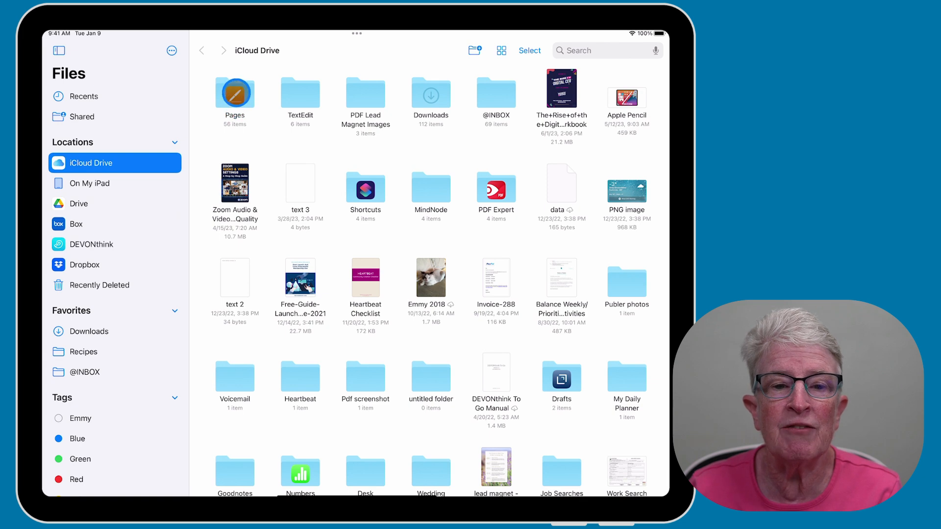
Step: Bring up the context menu of actions for the Pages folder in iCloud Drive
{"action": "right_click", "coordinate": [234, 93]}
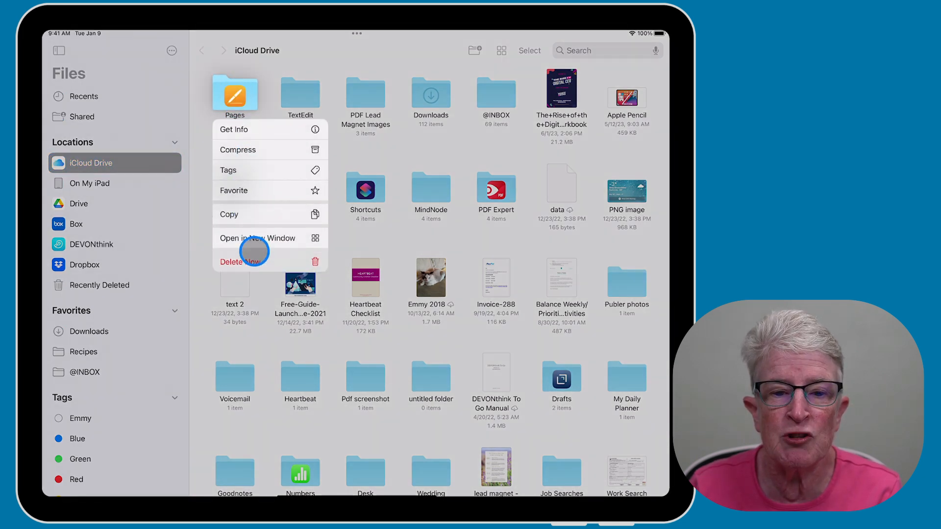
{"action": "mouse_move", "coordinate": [234, 228]}
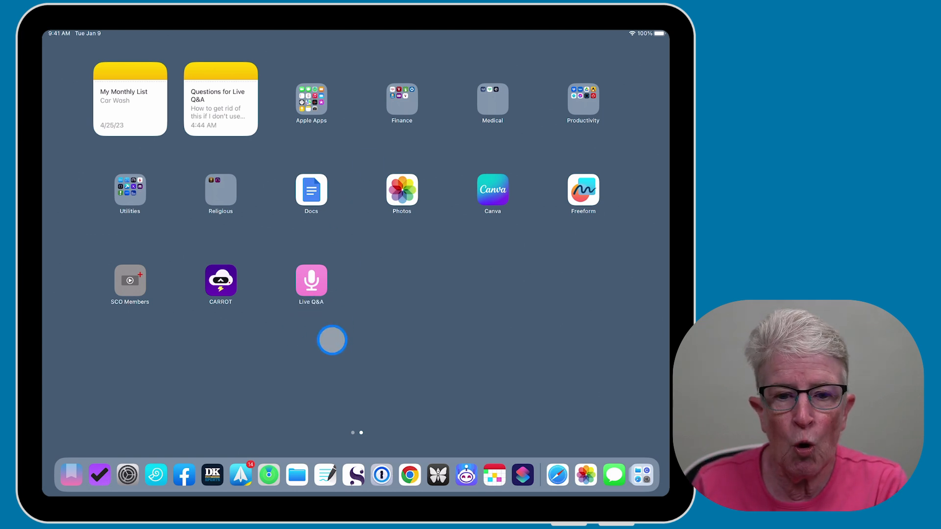
Step: Scroll Safari's Start Page to the iPhone tabs section and show all synced tabs
{"action": "scroll", "scroll_direction": "left", "scroll_amount": 3}
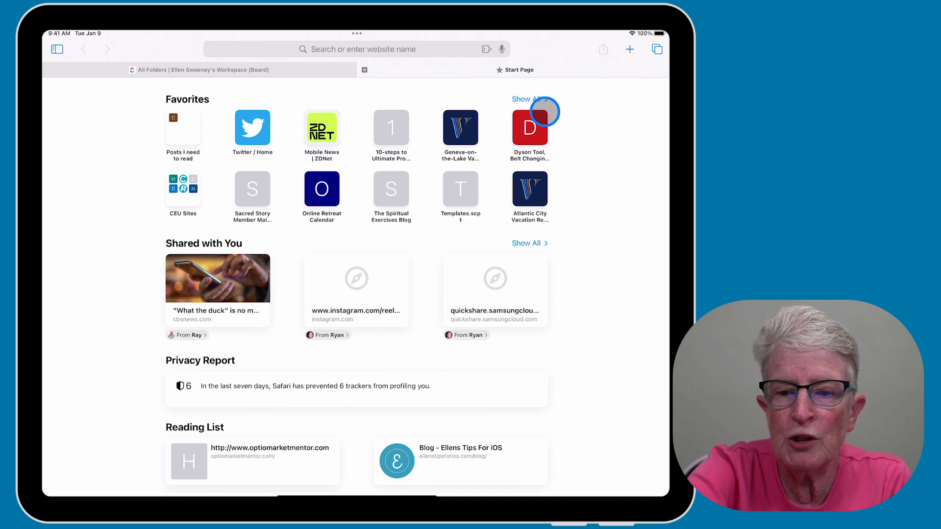
{"action": "scroll", "scroll_direction": "down", "scroll_amount": 3}
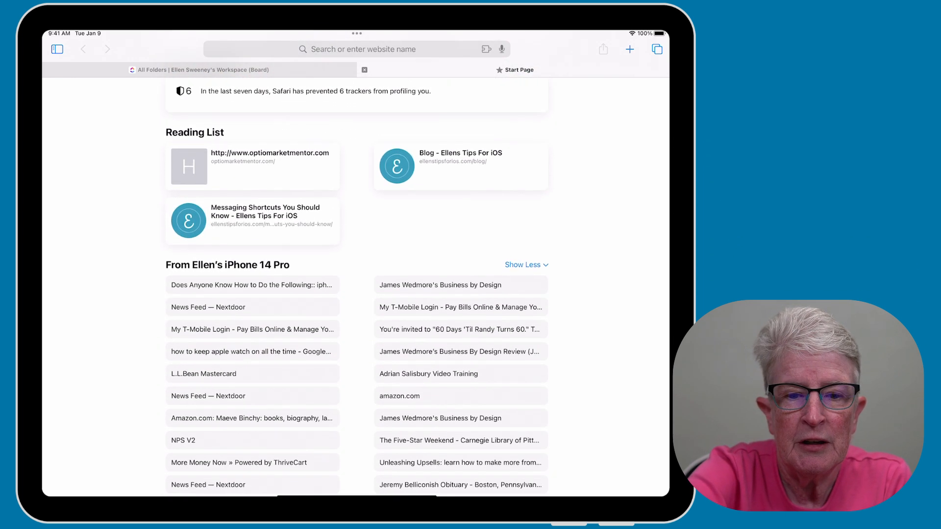
{"action": "scroll", "scroll_direction": "down", "scroll_amount": 3}
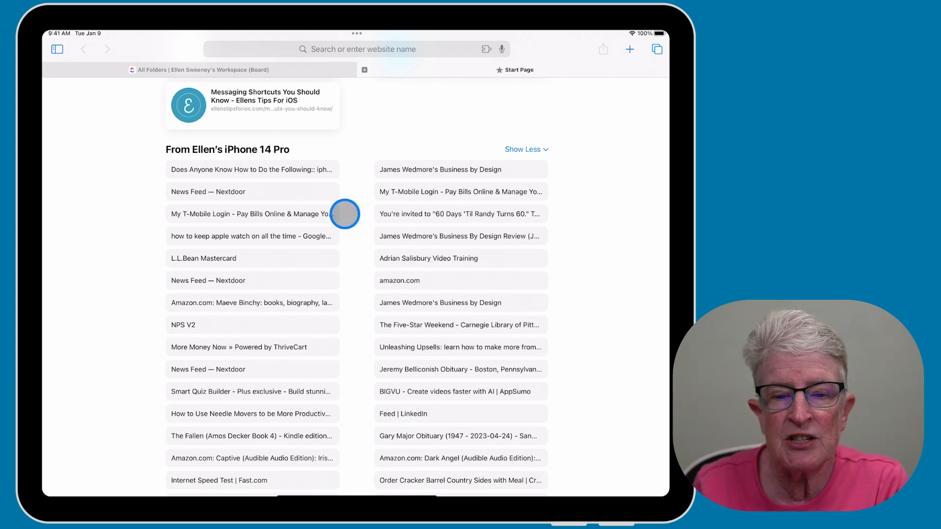
{"action": "mouse_move", "coordinate": [508, 192]}
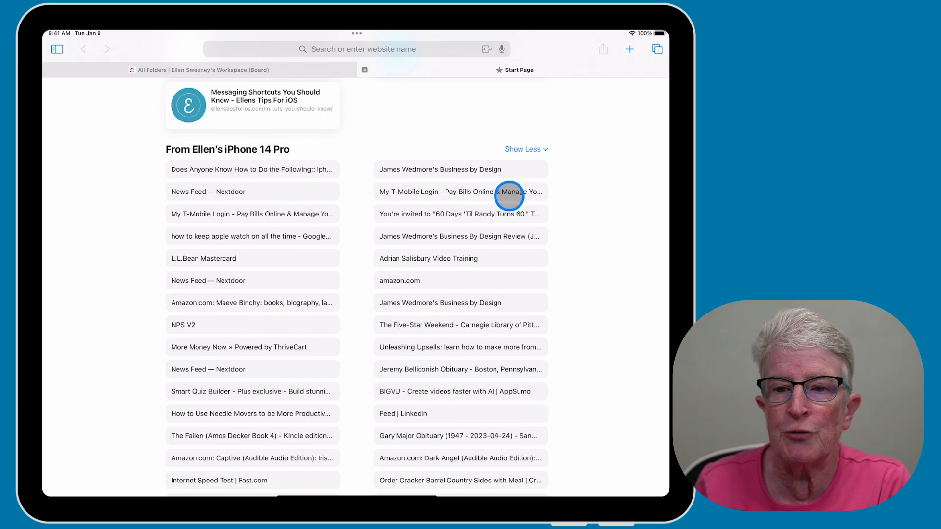
{"action": "scroll", "scroll_direction": "up", "scroll_amount": 3}
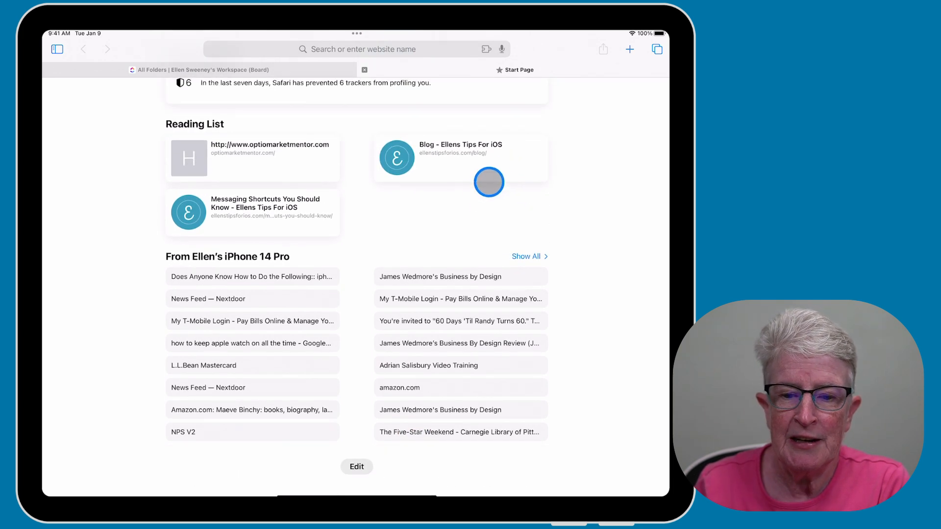
{"action": "left_click", "coordinate": [525, 256]}
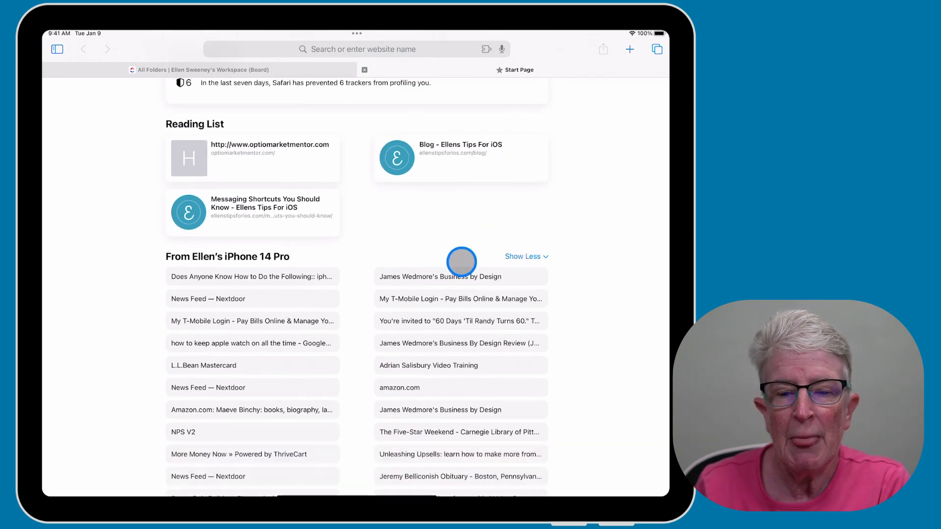
{"action": "mouse_move", "coordinate": [395, 253]}
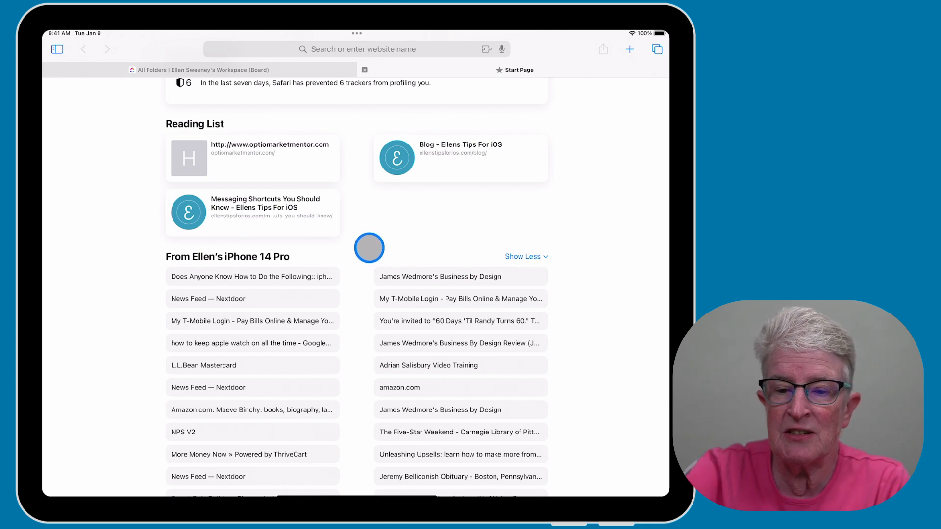
Step: Bring up Customize Start Page with its iCloud tabs sync option
{"action": "scroll", "scroll_direction": "down", "scroll_amount": 3}
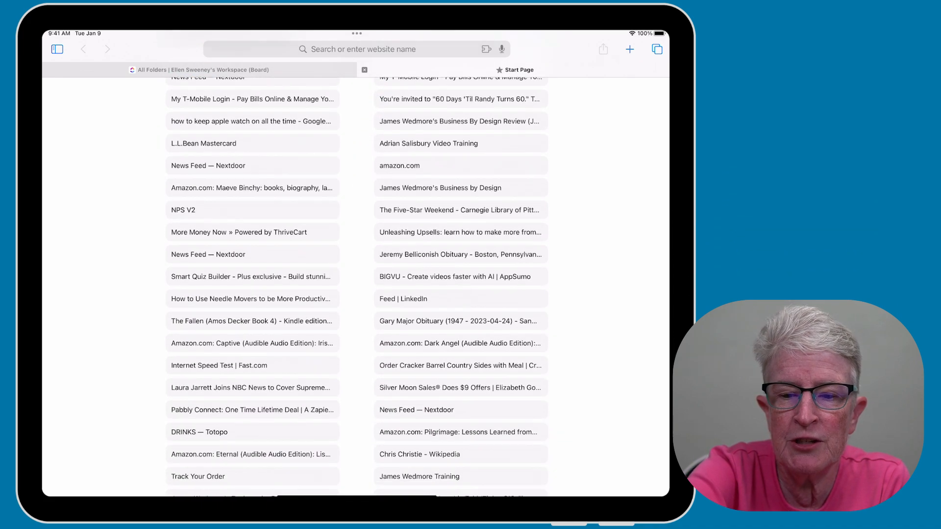
{"action": "scroll", "scroll_direction": "down", "scroll_amount": 3}
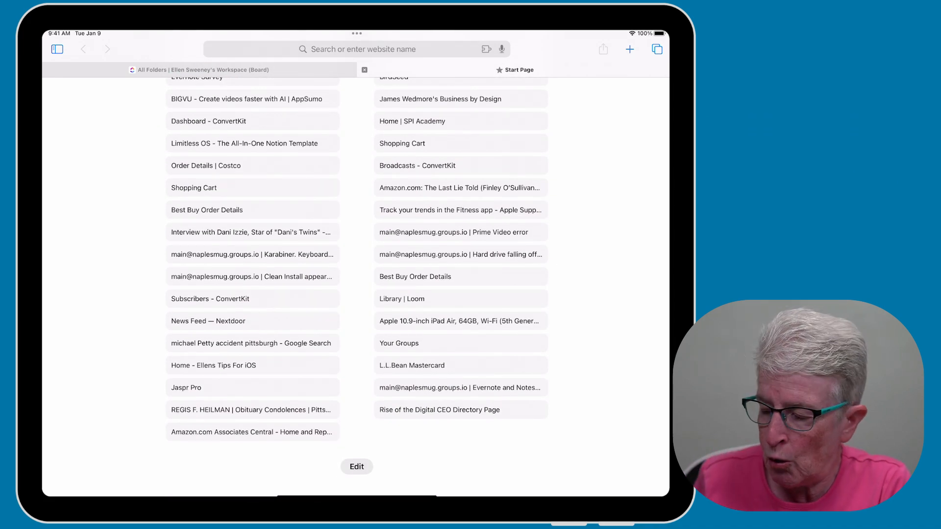
{"action": "left_click", "coordinate": [357, 466]}
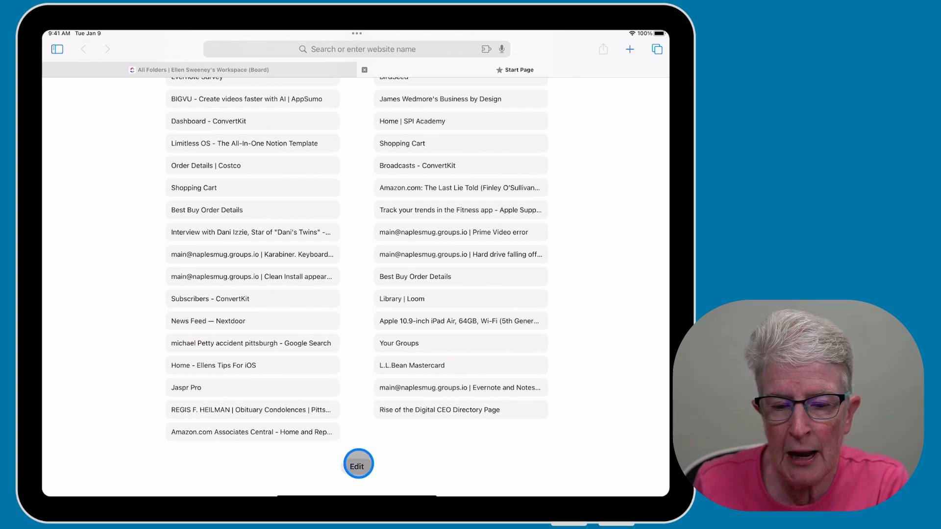
{"action": "left_click", "coordinate": [356, 466]}
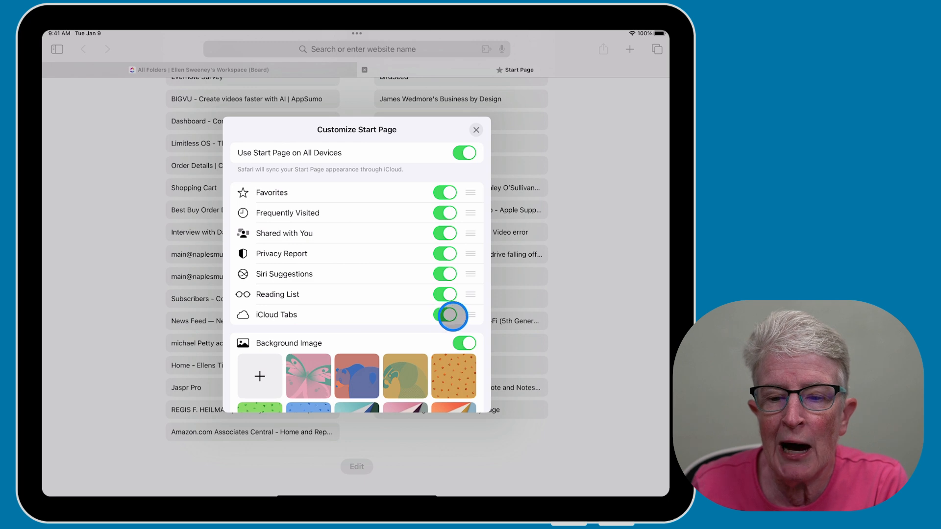
{"action": "mouse_move", "coordinate": [452, 294]}
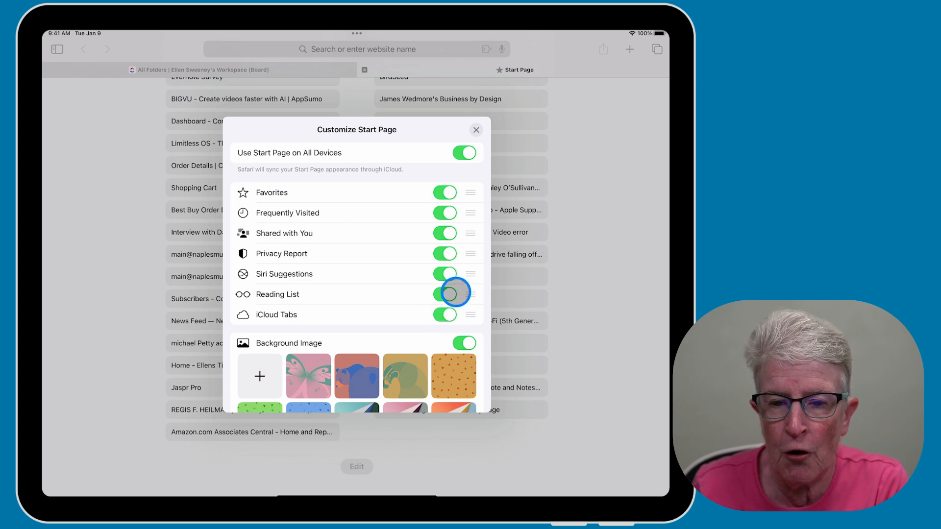
Step: Leave Safari and go into Settings to the list of apps using iCloud
{"action": "left_click", "coordinate": [477, 129]}
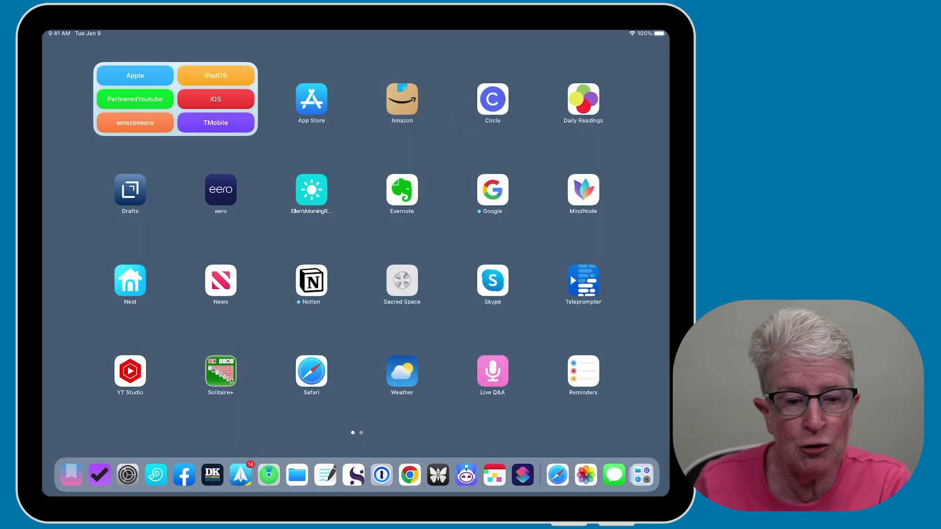
{"action": "left_click", "coordinate": [128, 475]}
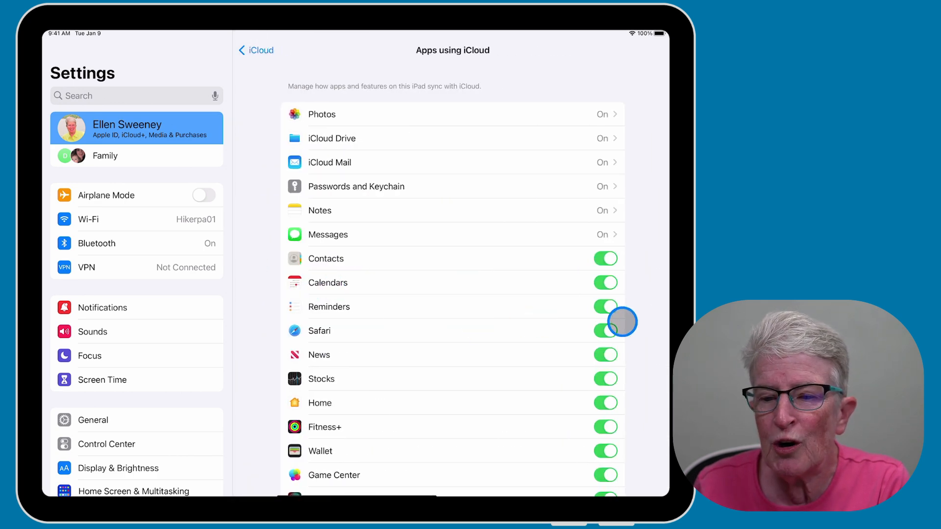
{"action": "left_click", "coordinate": [606, 330]}
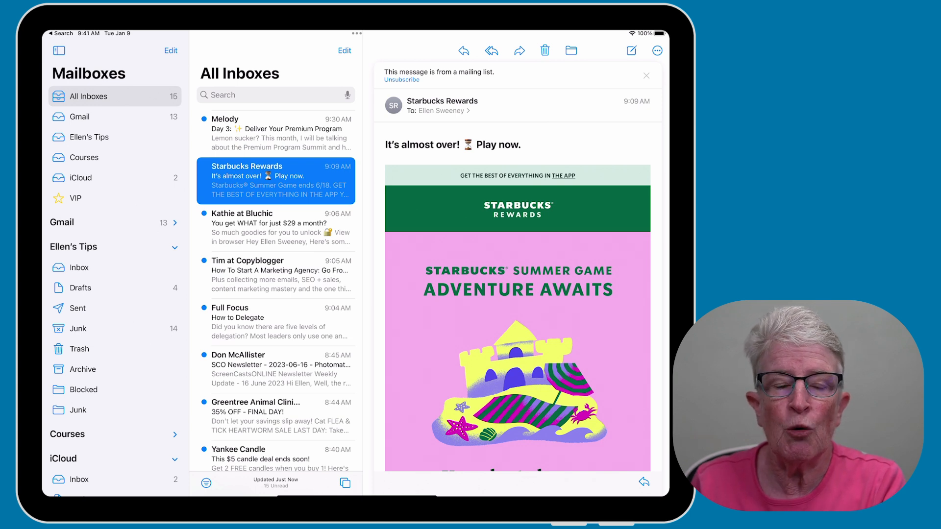
{"action": "mouse_move", "coordinate": [236, 95]}
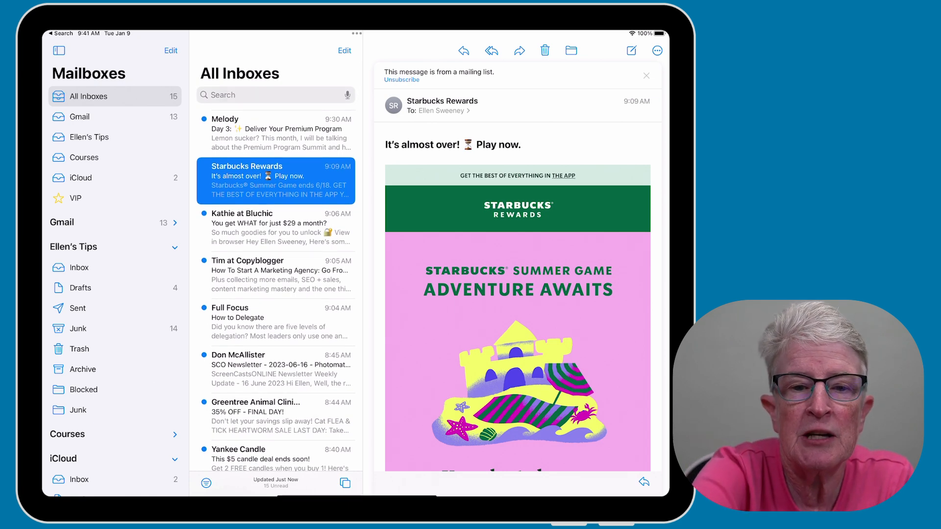
Step: Search Mail for 'Greentree' and pick the Greentree Animal Clinic suggestion to list its messages
{"action": "type", "text": "Greent"}
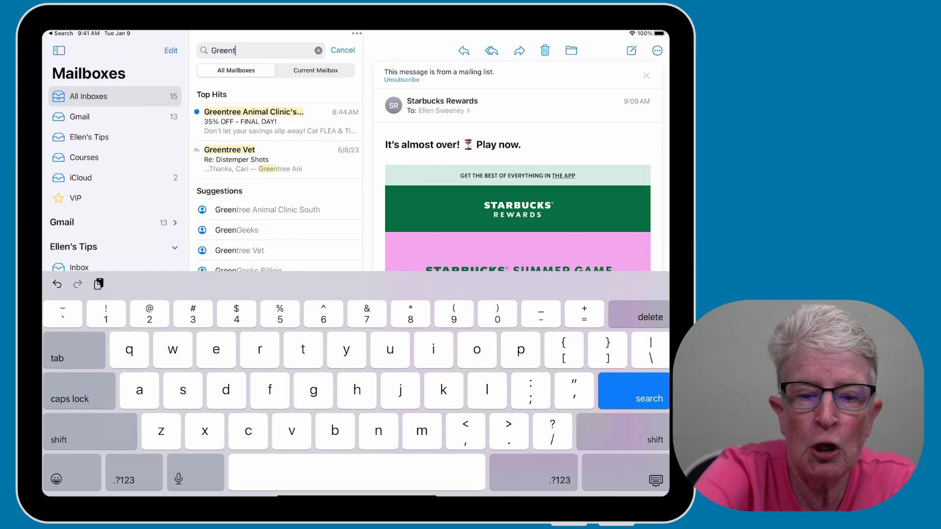
{"action": "type", "text": "ree"}
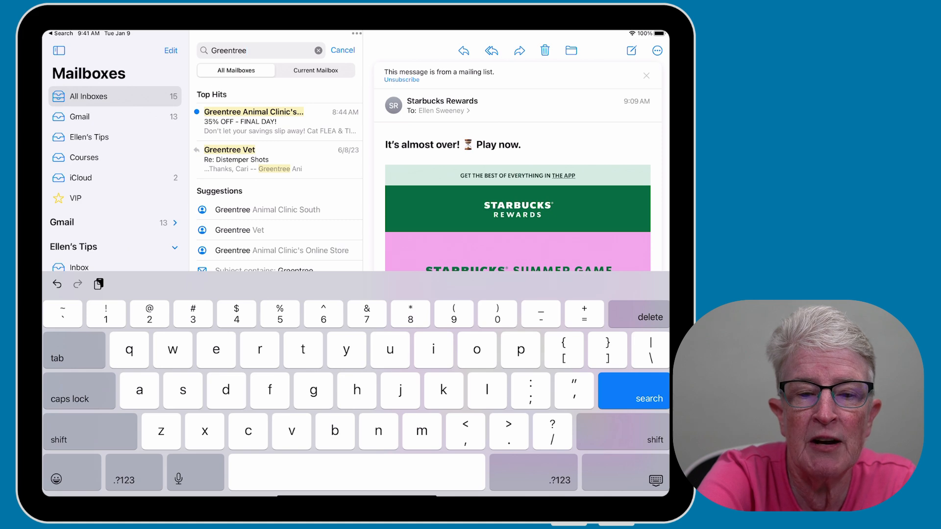
{"action": "left_click", "coordinate": [267, 210]}
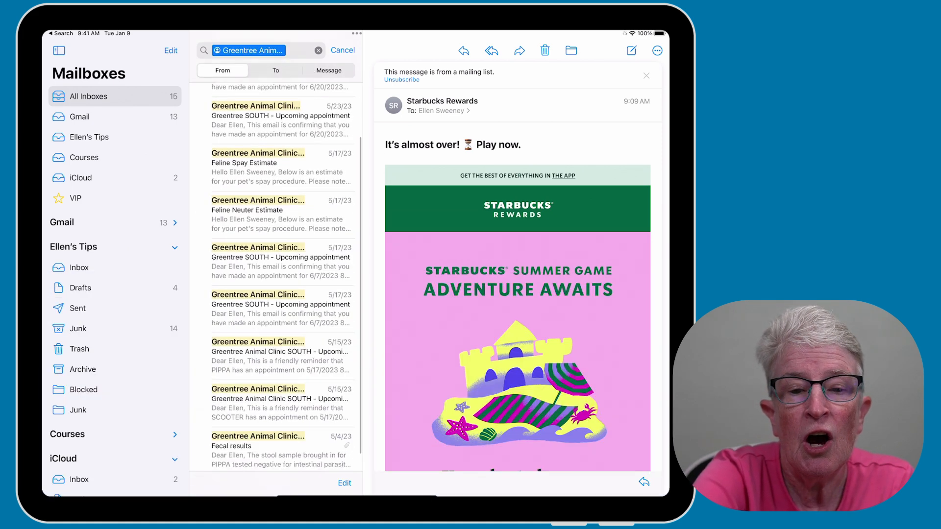
{"action": "scroll", "scroll_direction": "up", "scroll_amount": 3}
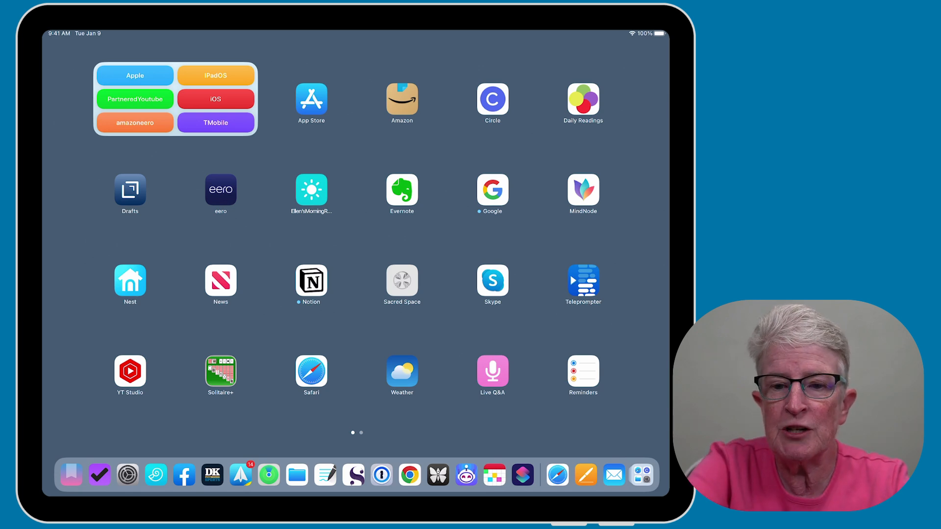
Step: Search Spotlight for 'pages' so the Pages app is the top hit
{"action": "type", "text": "pages"}
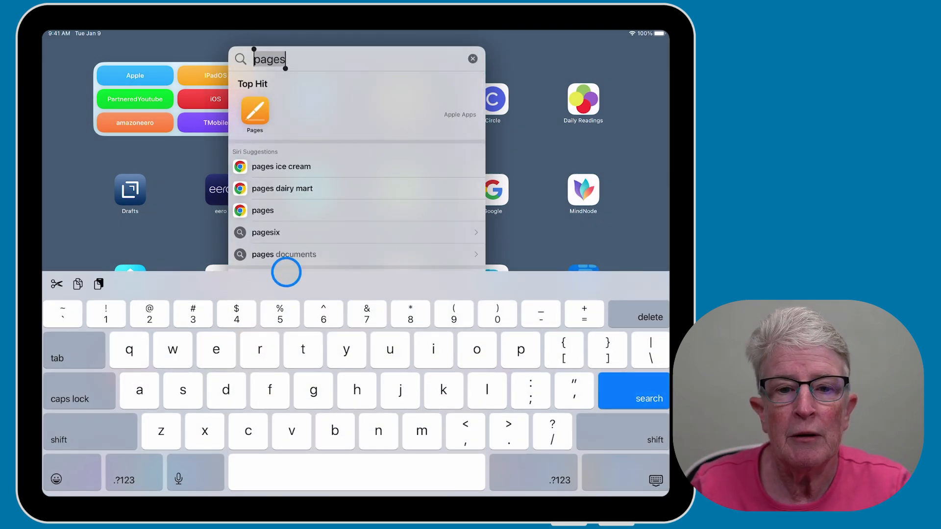
Step: Launch Pages from Spotlight and bring up the share options for the Contemporary Report document
{"action": "left_click", "coordinate": [255, 115]}
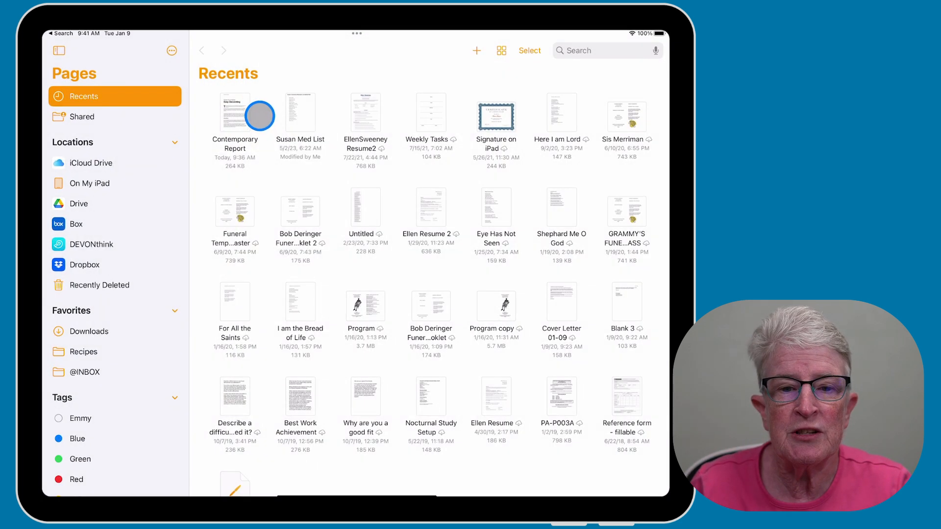
{"action": "mouse_move", "coordinate": [327, 199]}
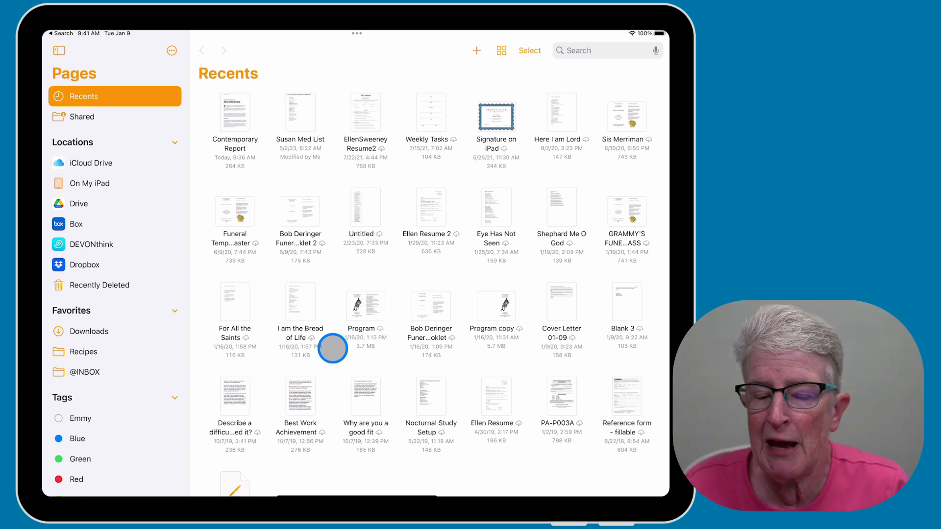
{"action": "mouse_move", "coordinate": [288, 119]}
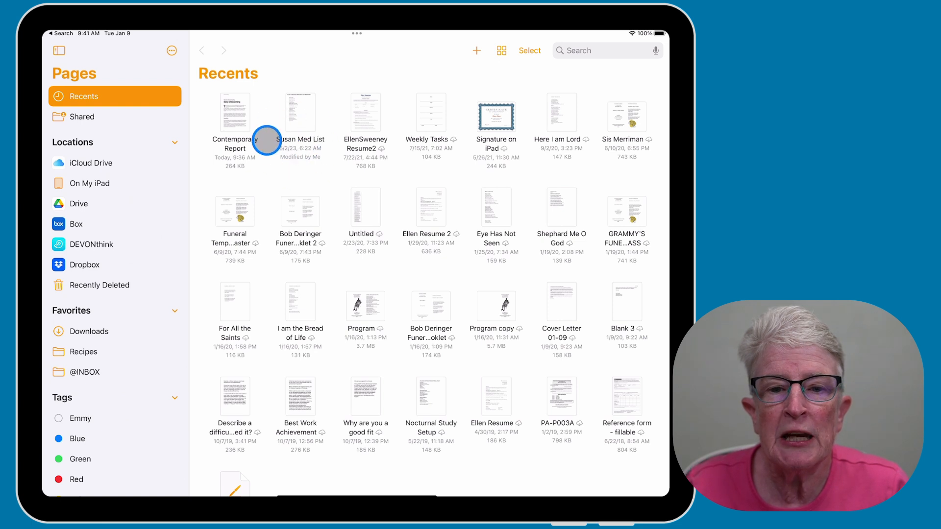
{"action": "mouse_move", "coordinate": [300, 139]}
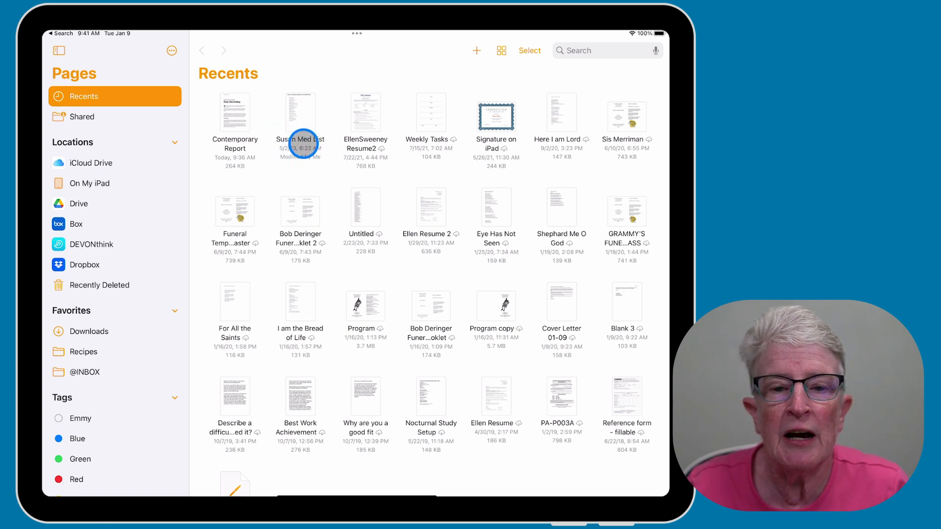
{"action": "mouse_move", "coordinate": [285, 170]}
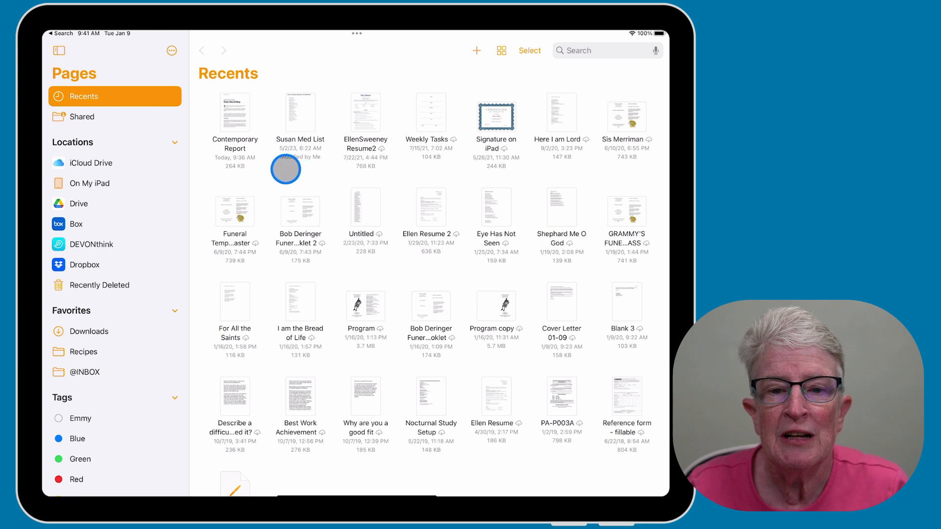
{"action": "mouse_move", "coordinate": [305, 166]}
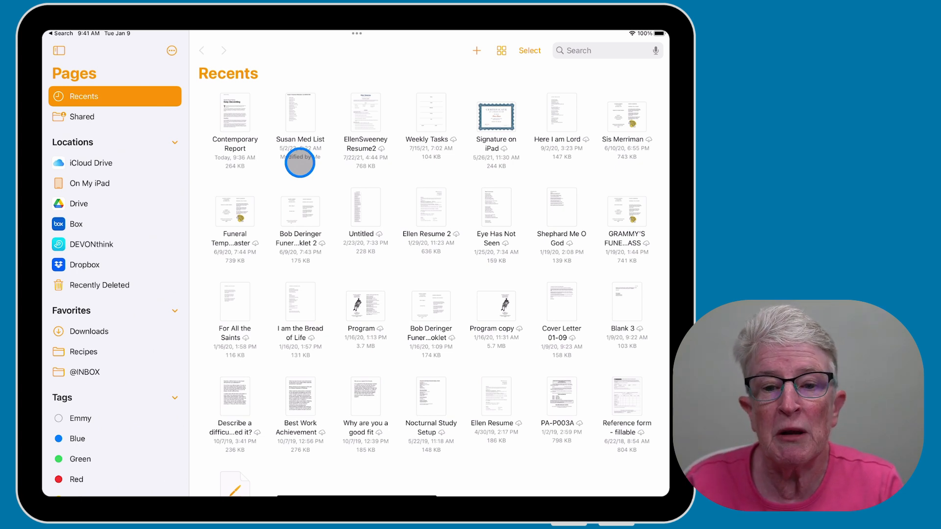
{"action": "mouse_move", "coordinate": [332, 188]}
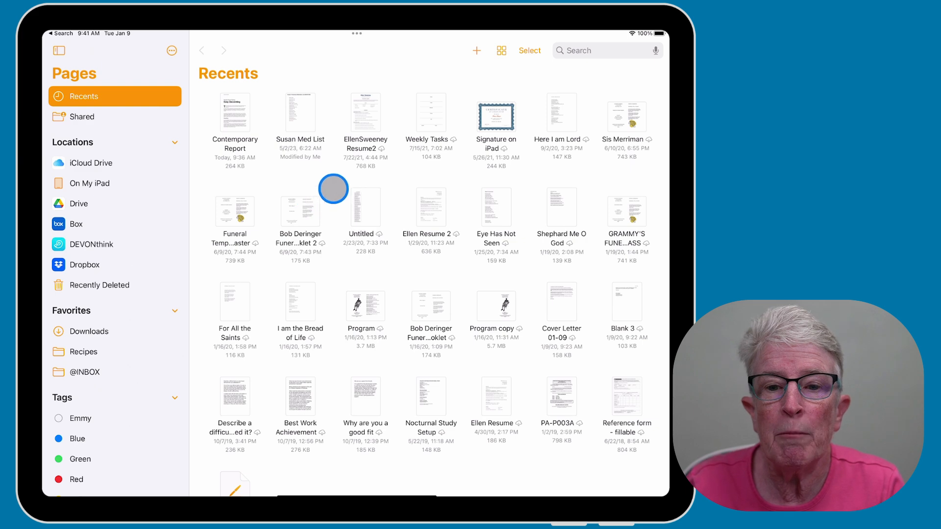
{"action": "mouse_move", "coordinate": [235, 123]}
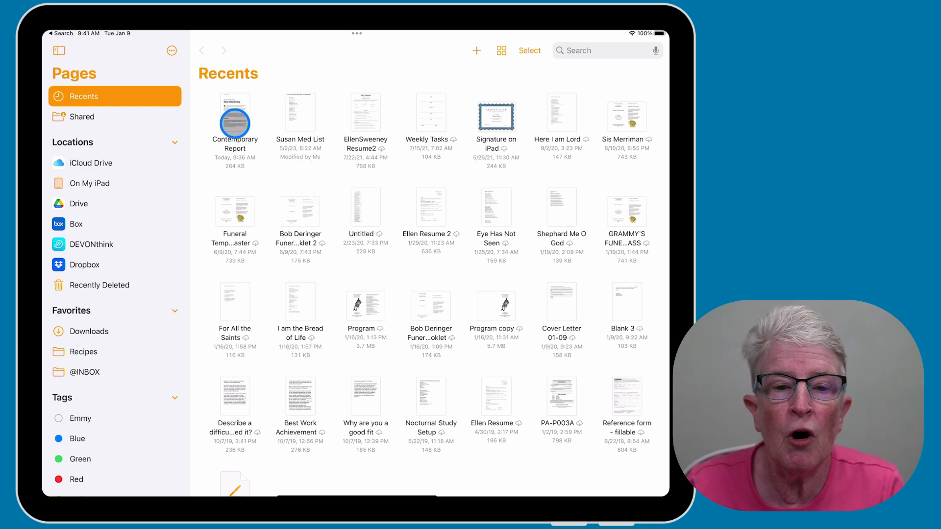
{"action": "right_click", "coordinate": [234, 114]}
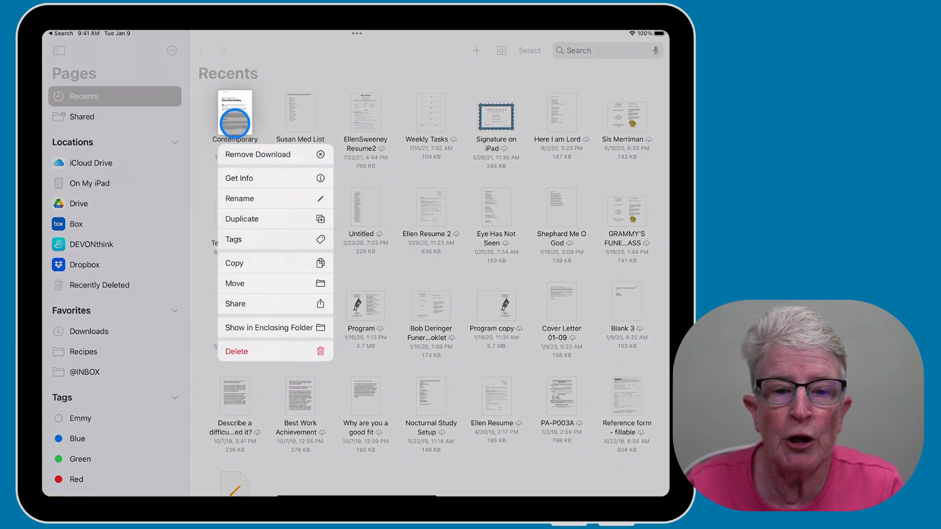
{"action": "mouse_move", "coordinate": [243, 297]}
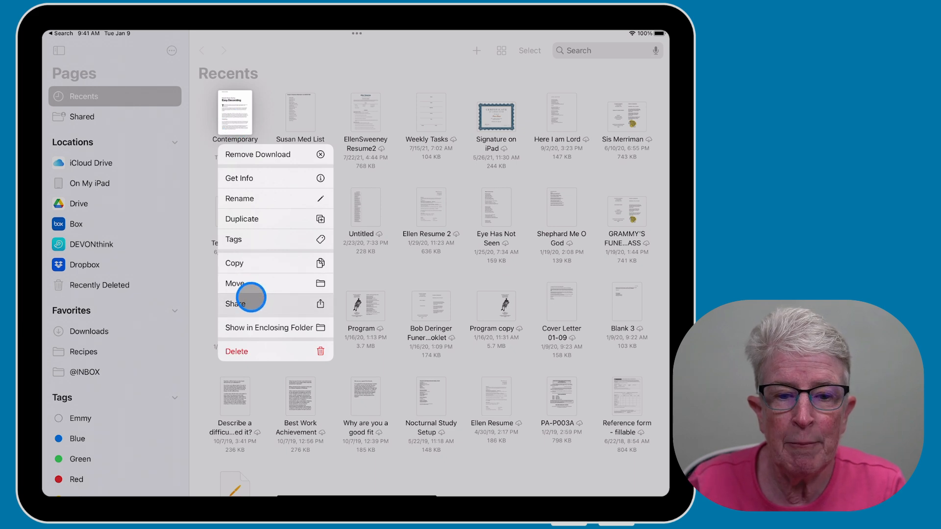
{"action": "left_click", "coordinate": [234, 304]}
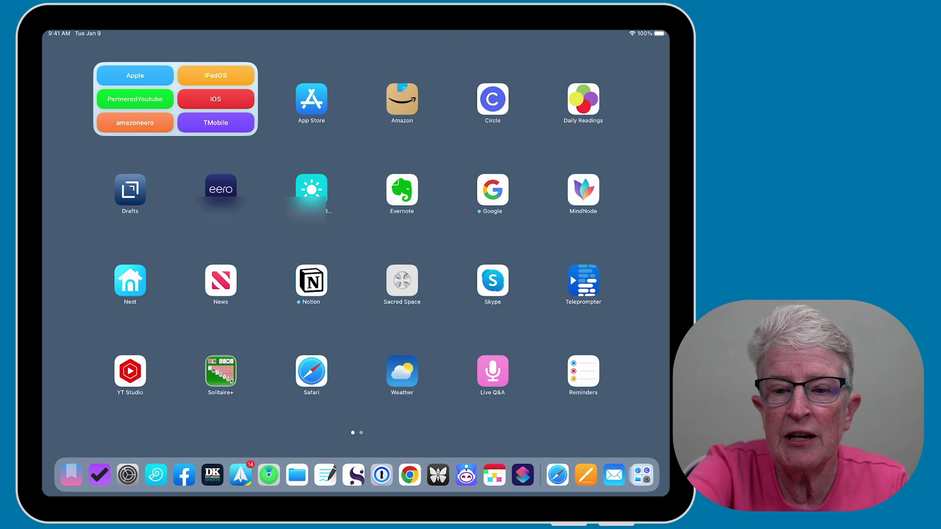
Step: Launch Keynote from Spotlight and return to the Recents presentations list
{"action": "type", "text": "k"}
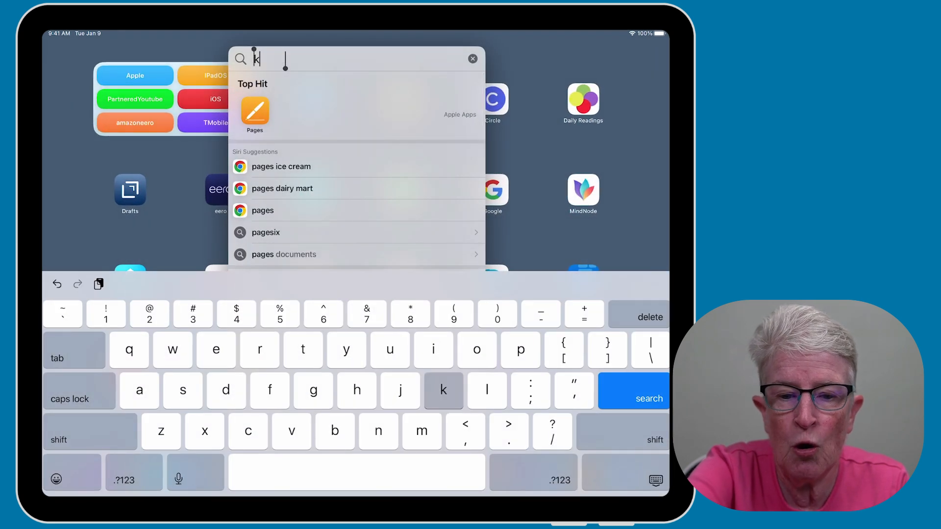
{"action": "type", "text": "eynote"}
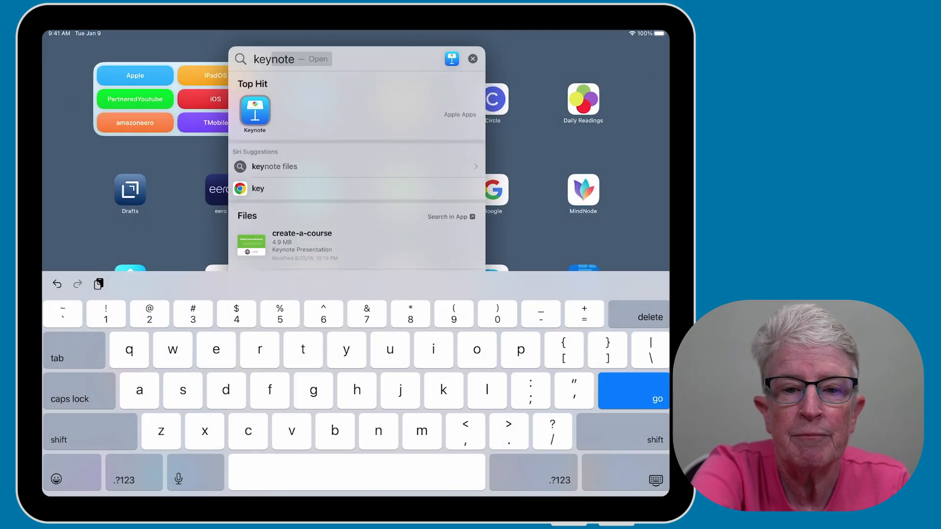
{"action": "left_click", "coordinate": [302, 245]}
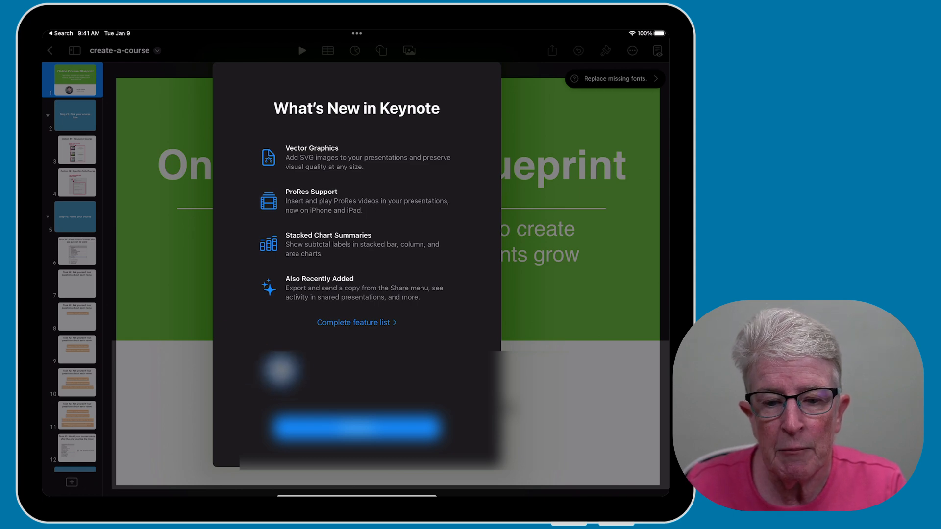
{"action": "left_click", "coordinate": [355, 429]}
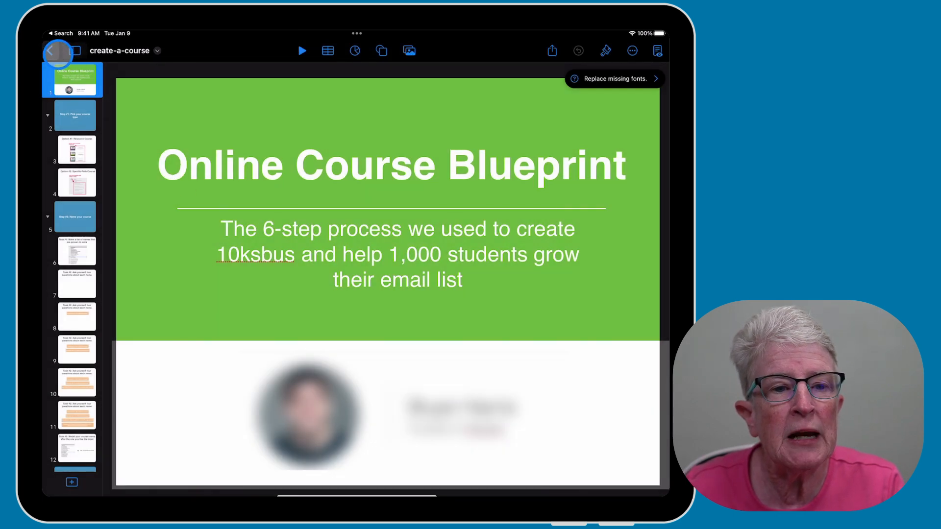
{"action": "left_click", "coordinate": [54, 50]}
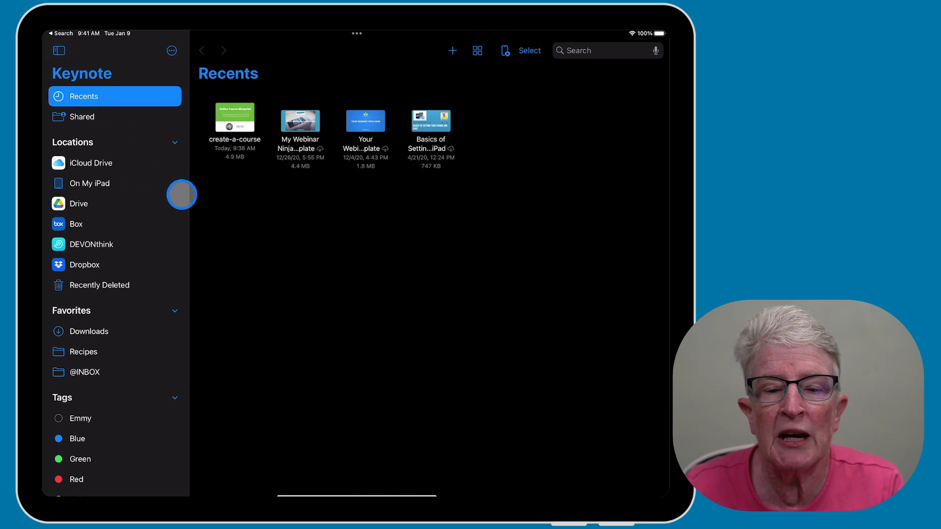
{"action": "mouse_move", "coordinate": [351, 194]}
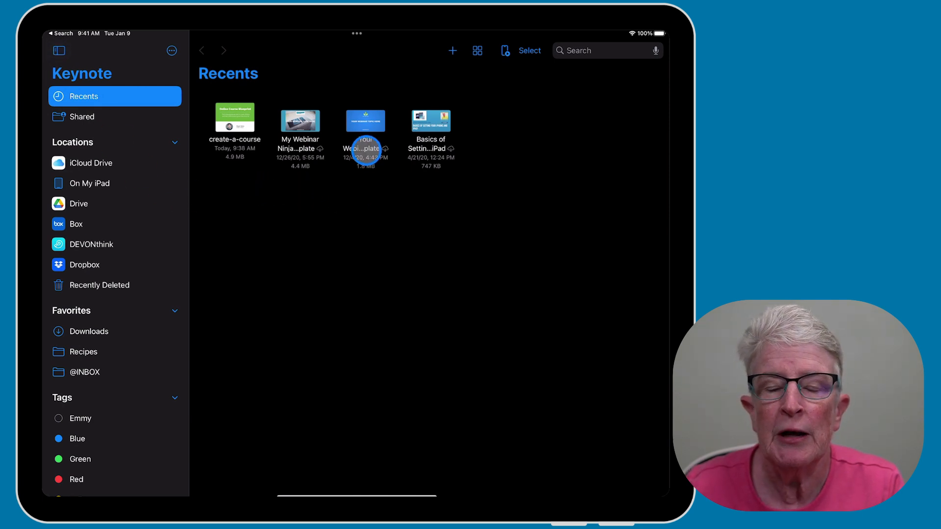
Step: Share the WebinarNinja Webinar Template with sharing mode set to Collaborate
{"action": "right_click", "coordinate": [366, 120]}
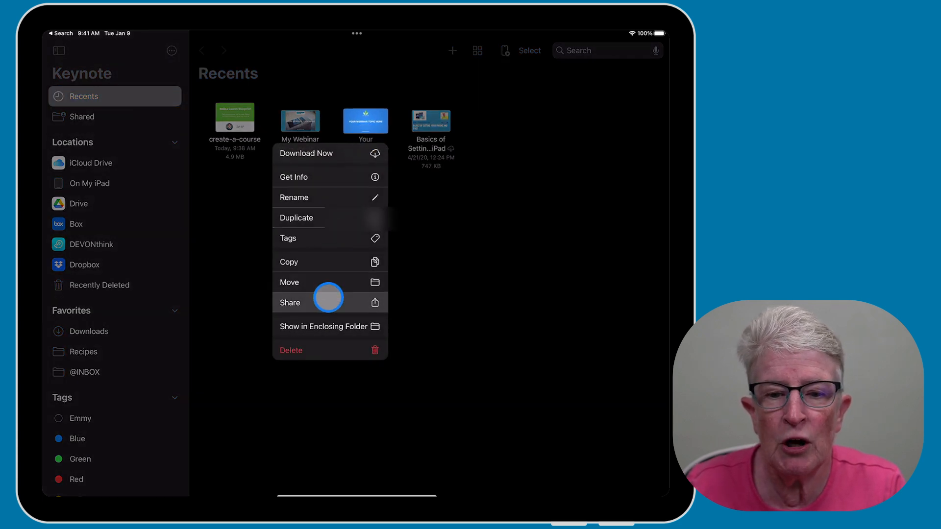
{"action": "left_click", "coordinate": [290, 302]}
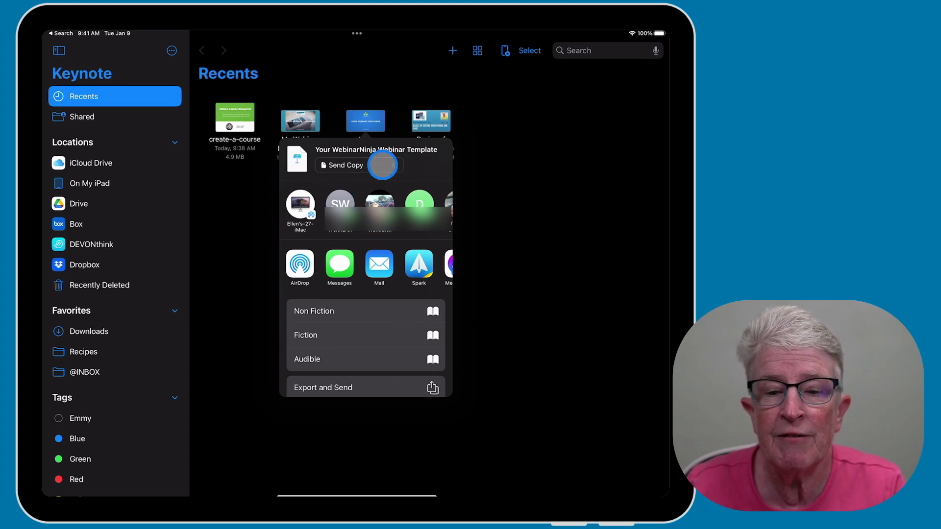
{"action": "left_click", "coordinate": [381, 164]}
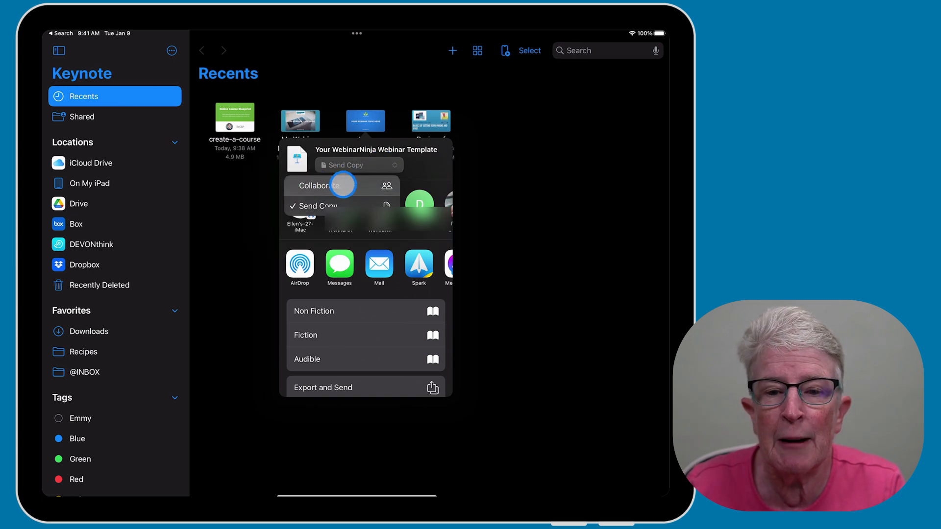
{"action": "left_click", "coordinate": [341, 185]}
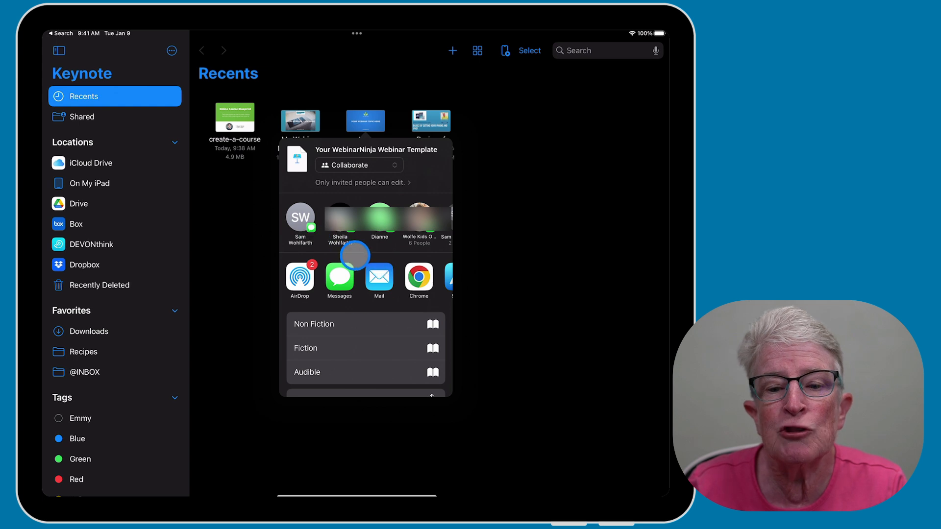